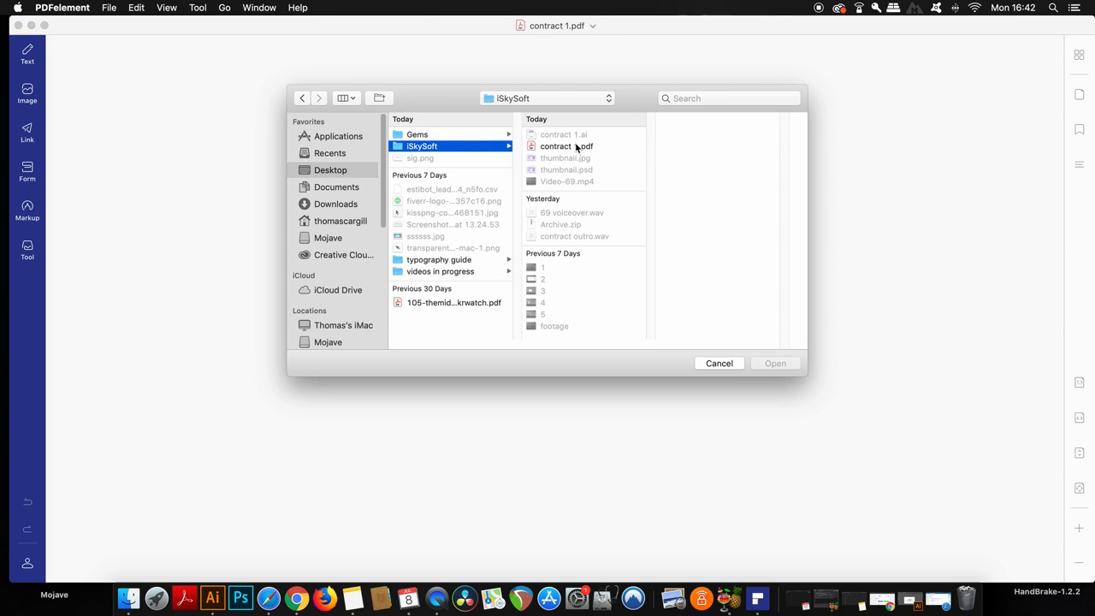
# Open contract 1.pdf and start a text box on the signature line, typing 'TC'
pyautogui.click(567, 145)
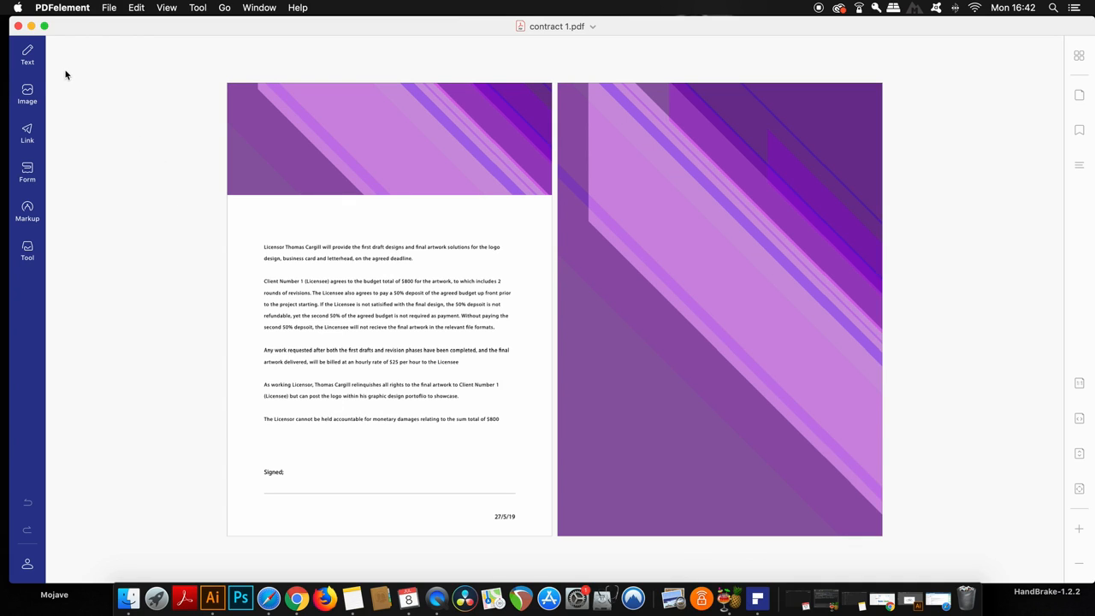
pyautogui.click(27, 55)
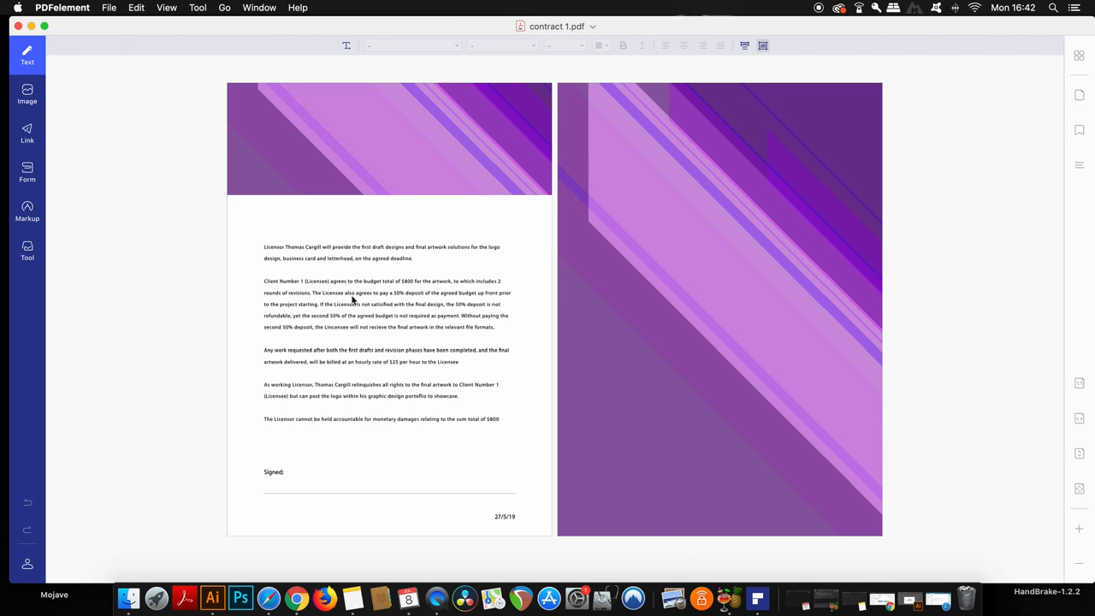
pyautogui.click(385, 312)
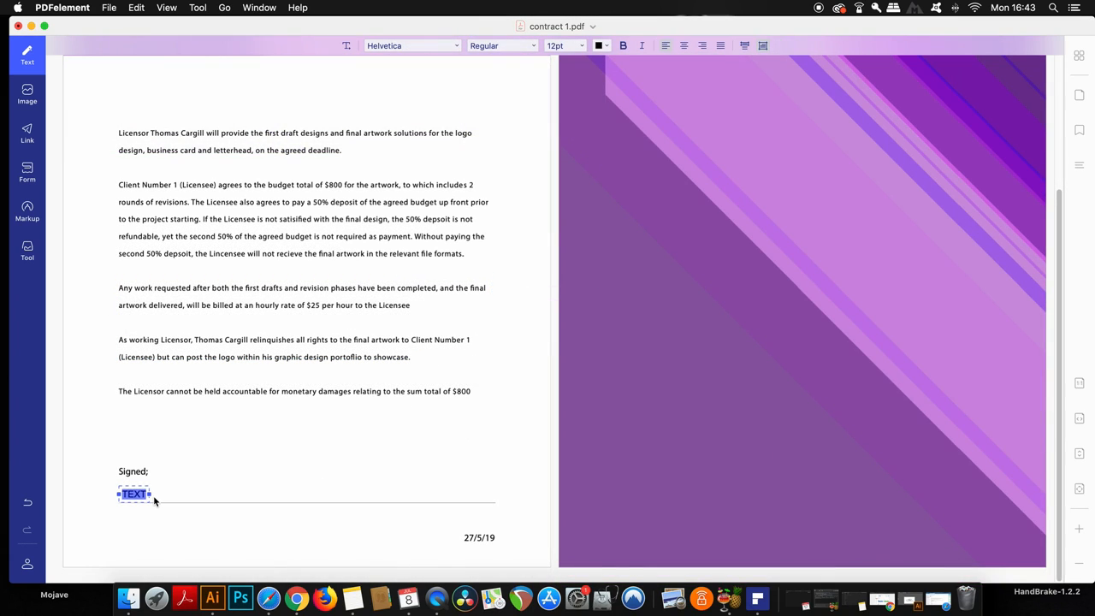
pyautogui.write('TC')
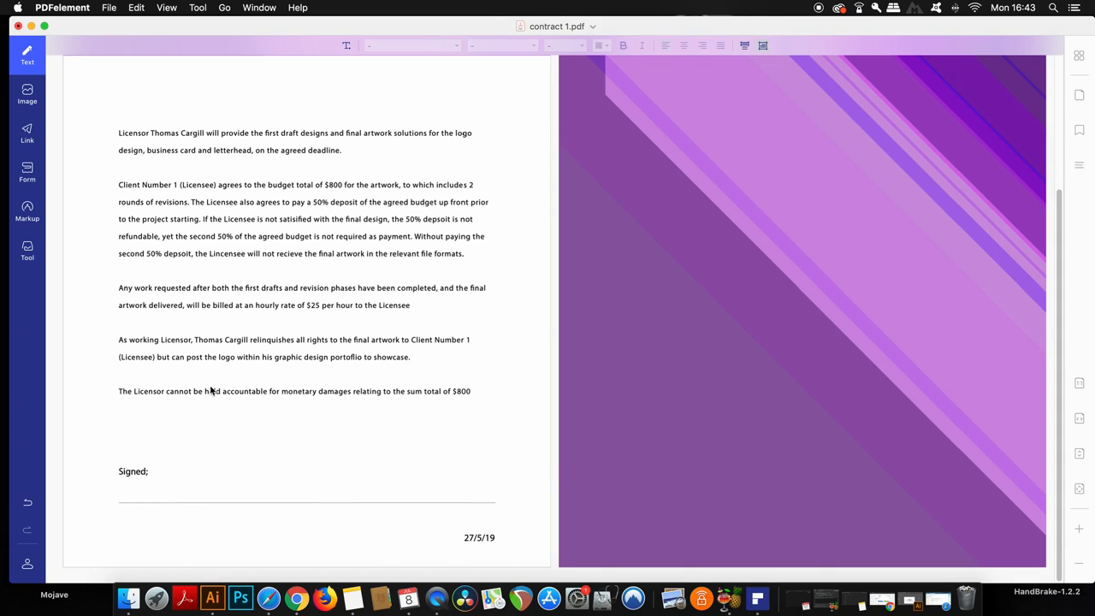
# Insert sig.png near 'Signed;' and shrink it to fit above the signature line
pyautogui.click(27, 94)
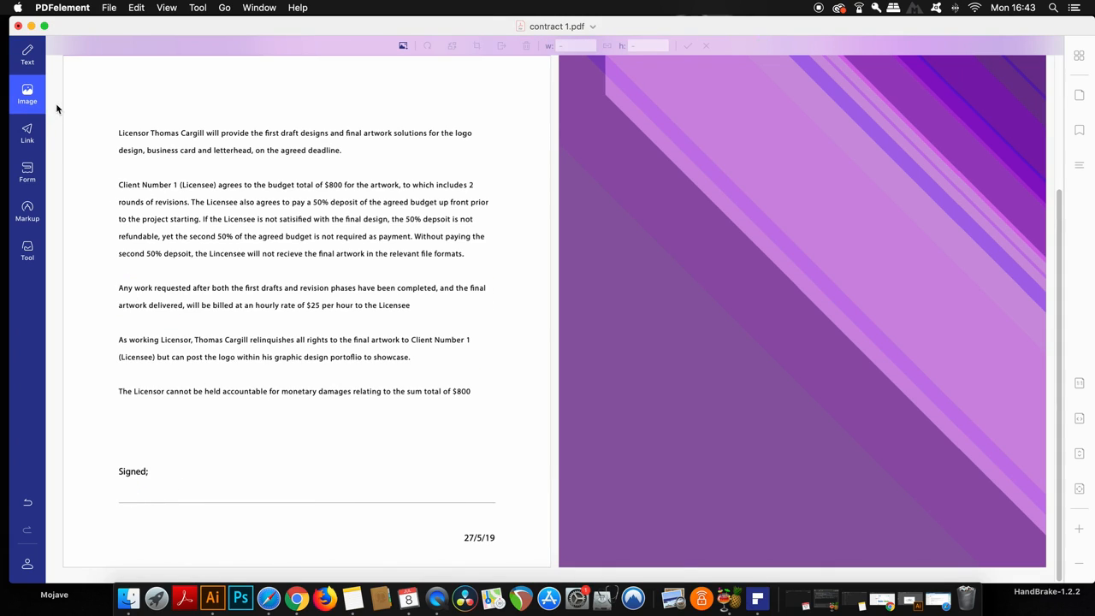
pyautogui.click(27, 93)
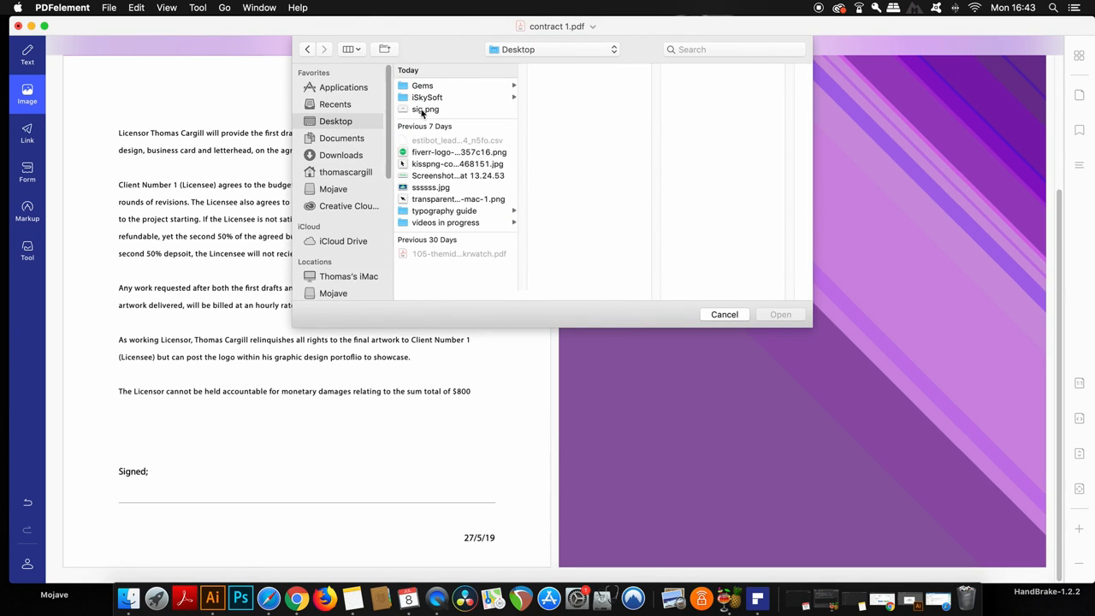
pyautogui.click(724, 314)
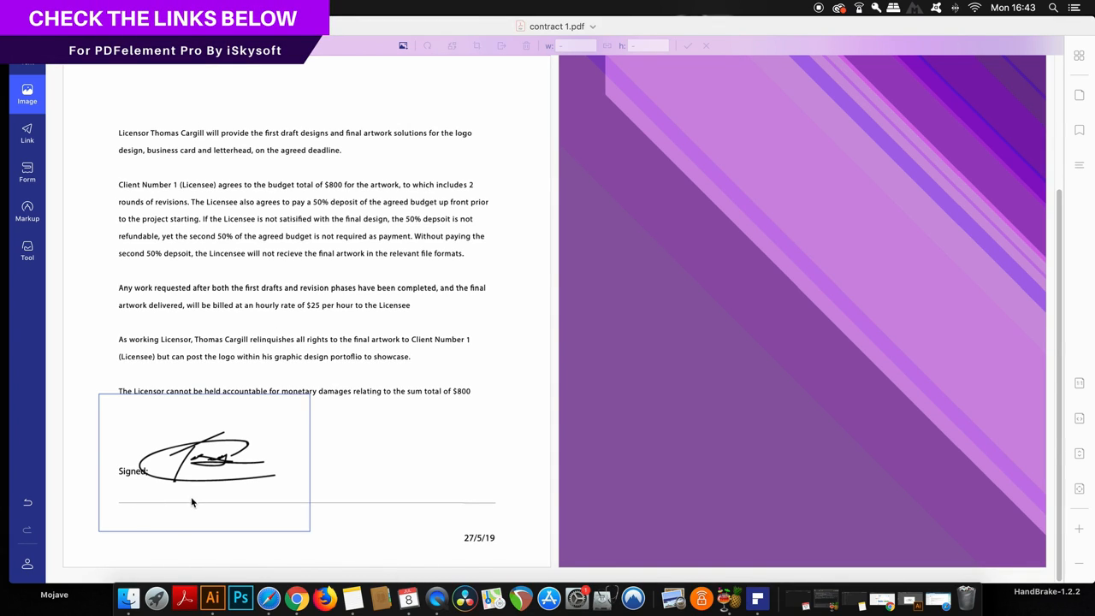
pyautogui.click(206, 453)
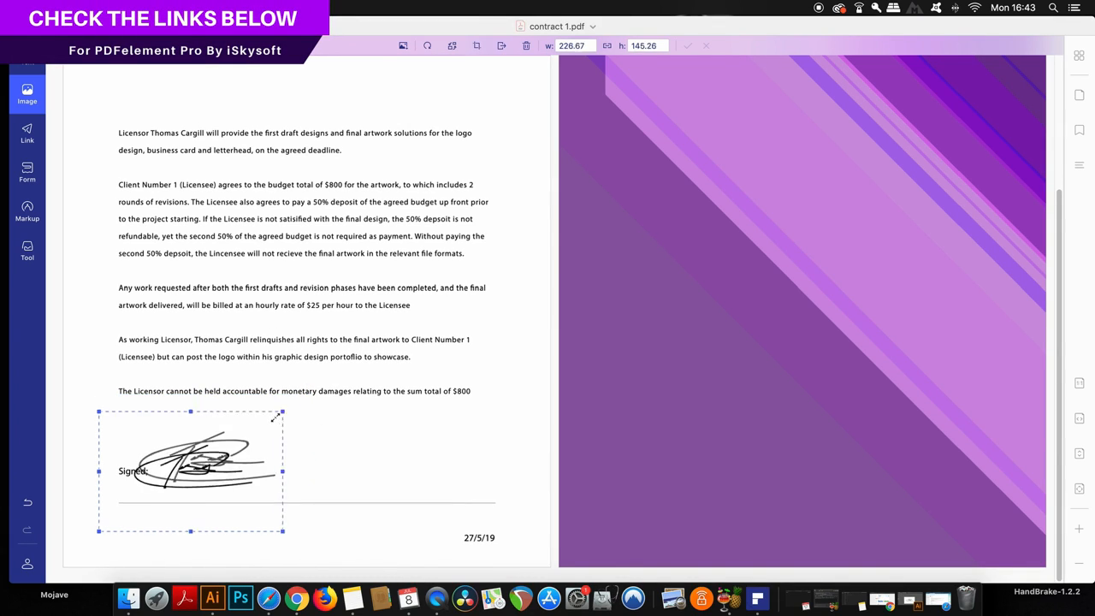
pyautogui.moveTo(282, 530); pyautogui.dragTo(184, 516)
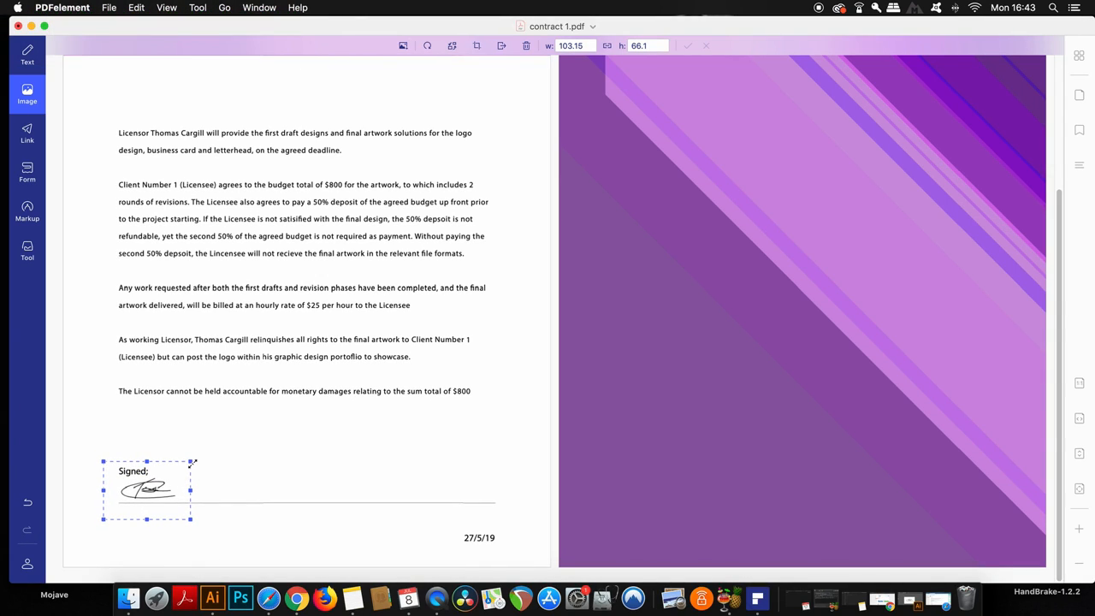
pyautogui.click(334, 499)
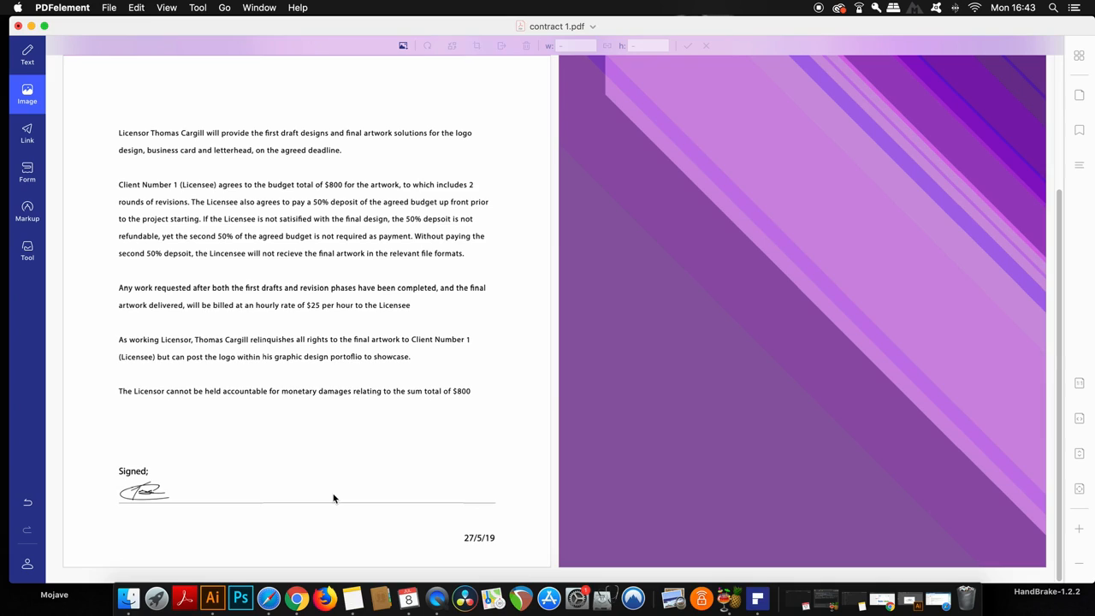
pyautogui.moveTo(470, 555)
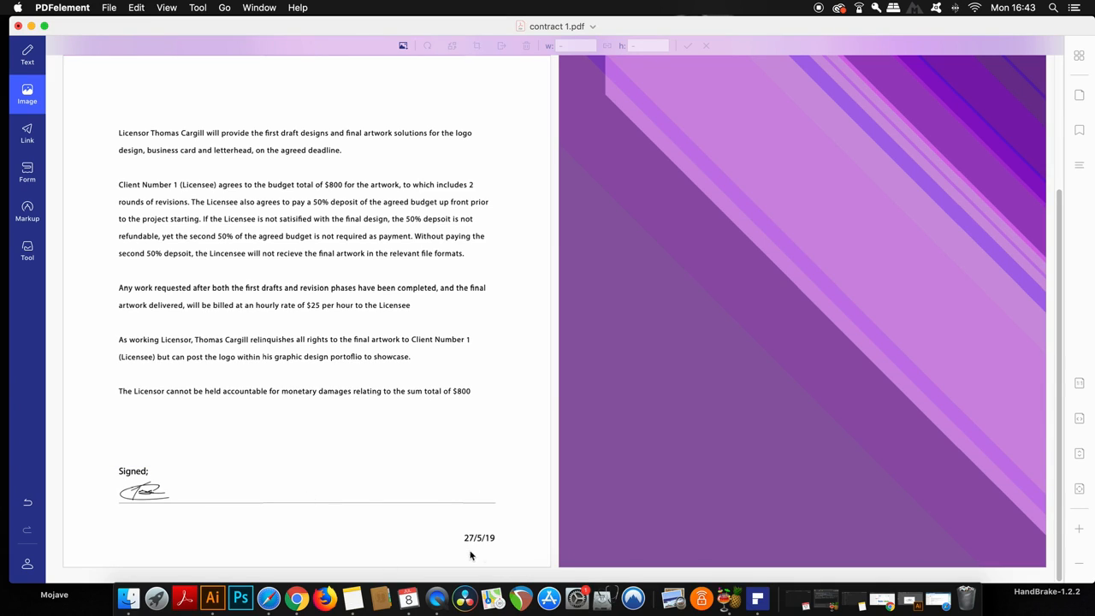
pyautogui.moveTo(330, 308)
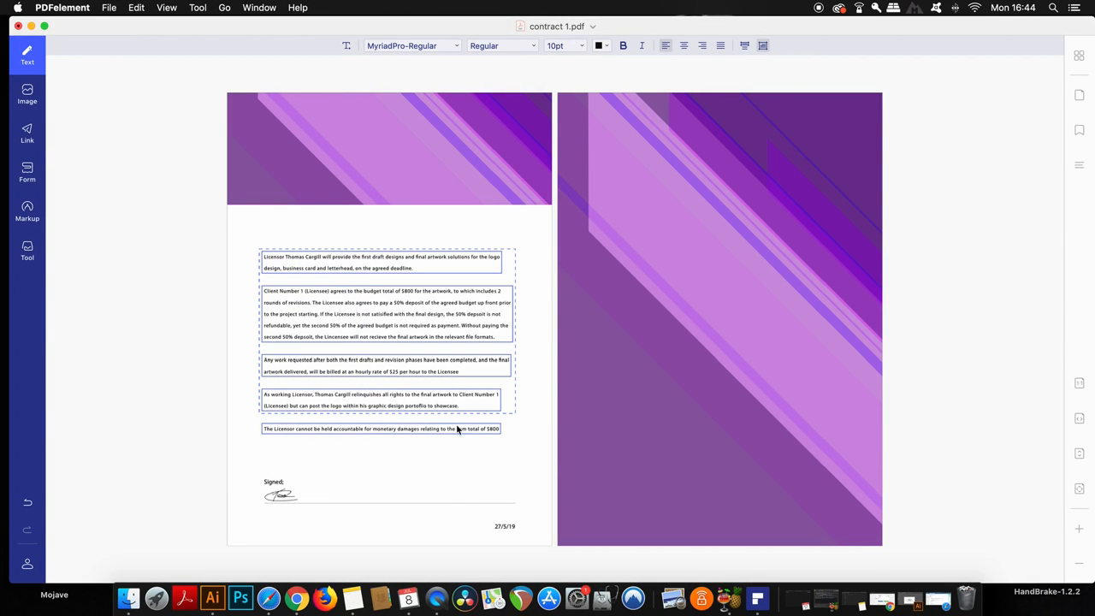
# Add the last clause to the selection and change the paragraphs' font to Arial Narrow
pyautogui.click(381, 428)
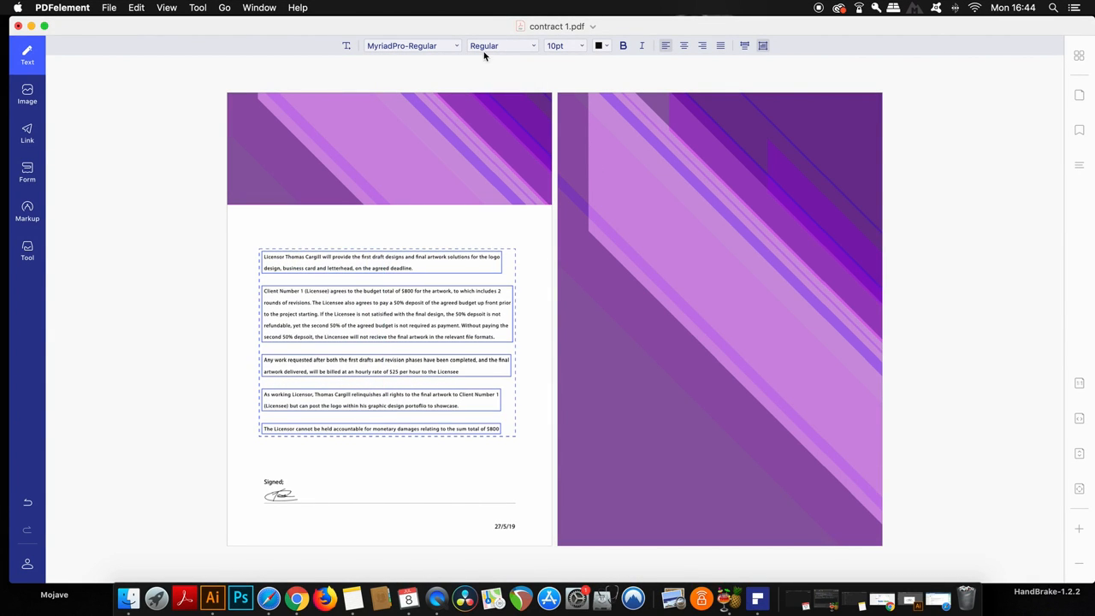
pyautogui.click(412, 45)
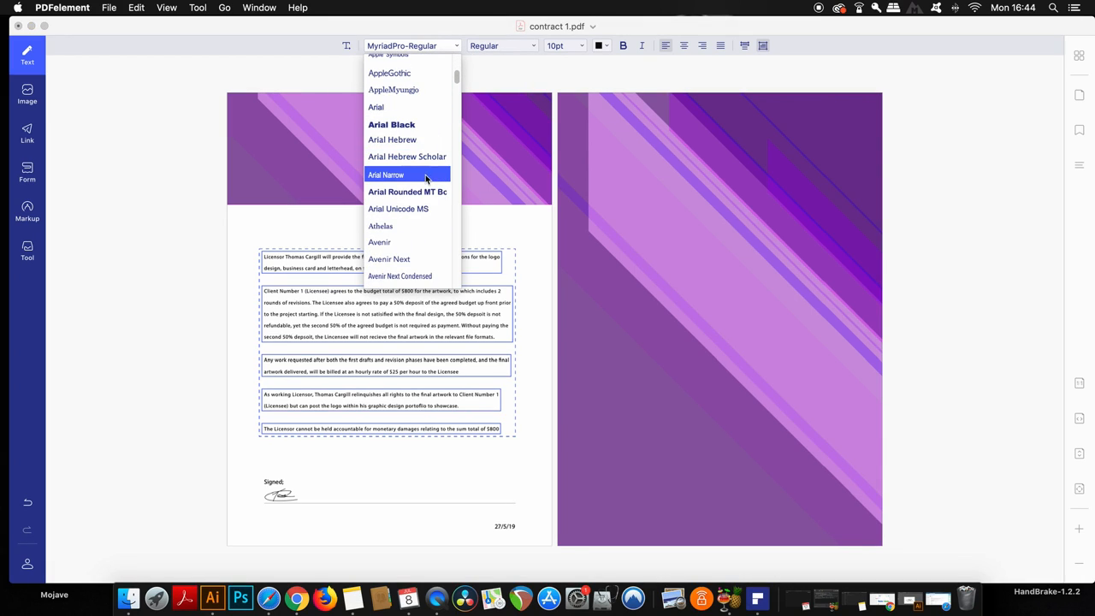
pyautogui.click(385, 175)
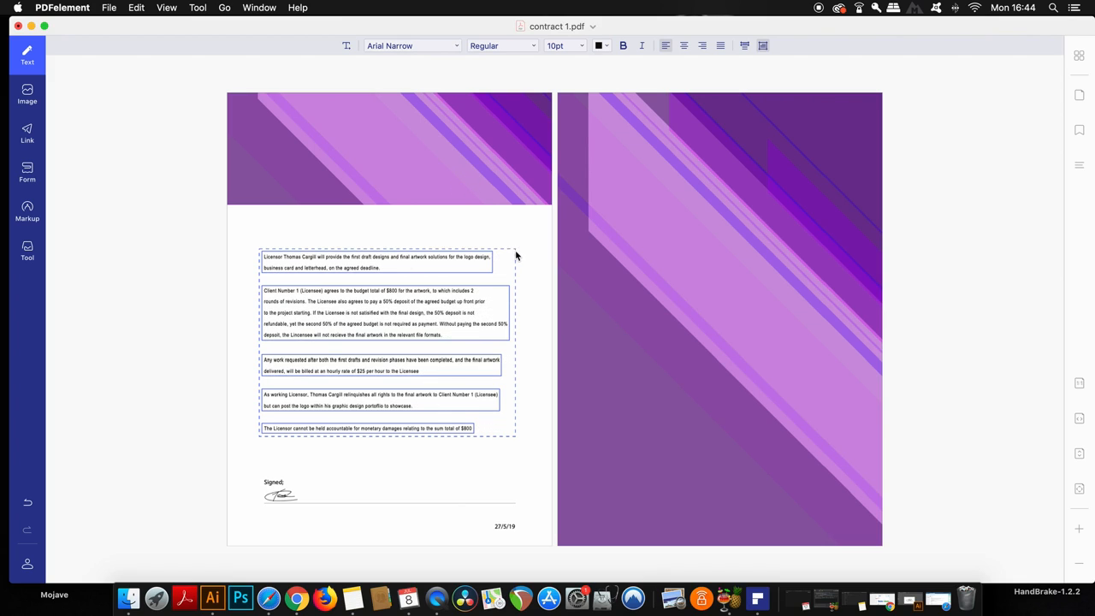
pyautogui.click(574, 257)
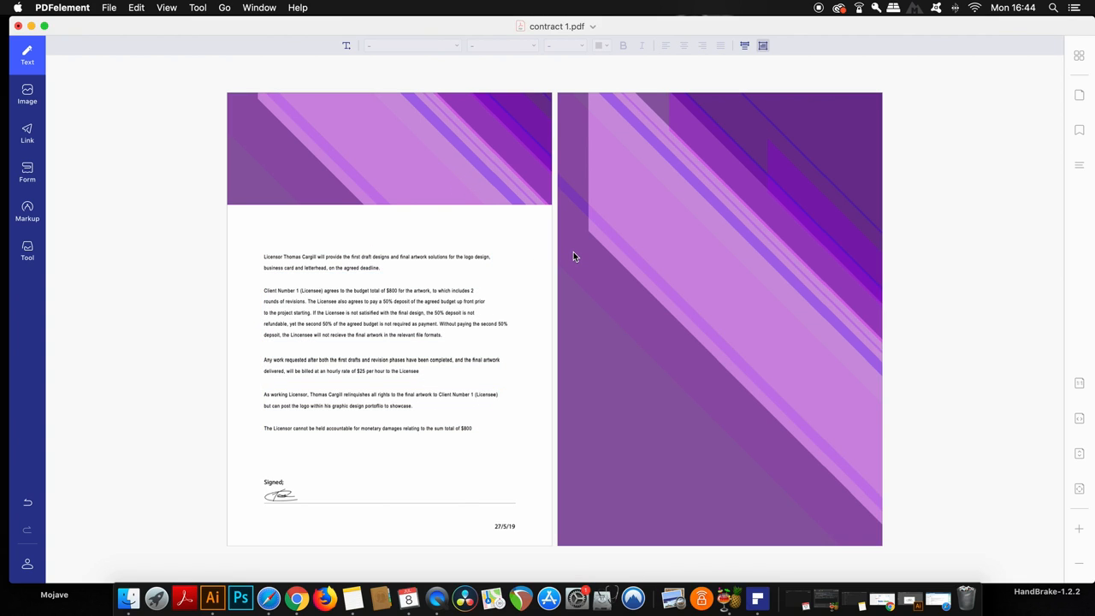
pyautogui.moveTo(573, 227)
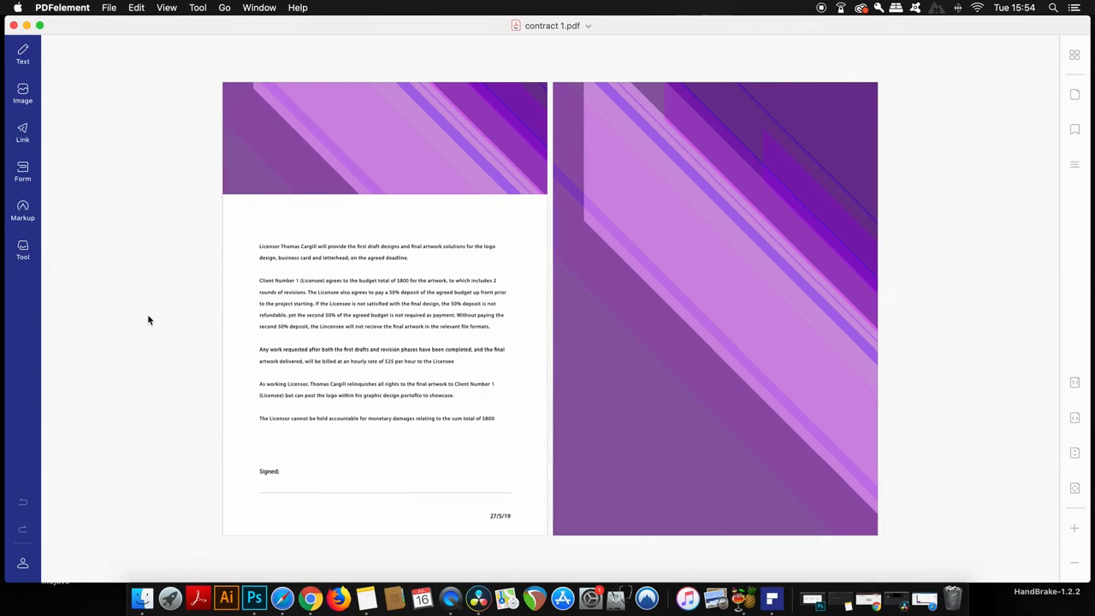
pyautogui.moveTo(47, 230)
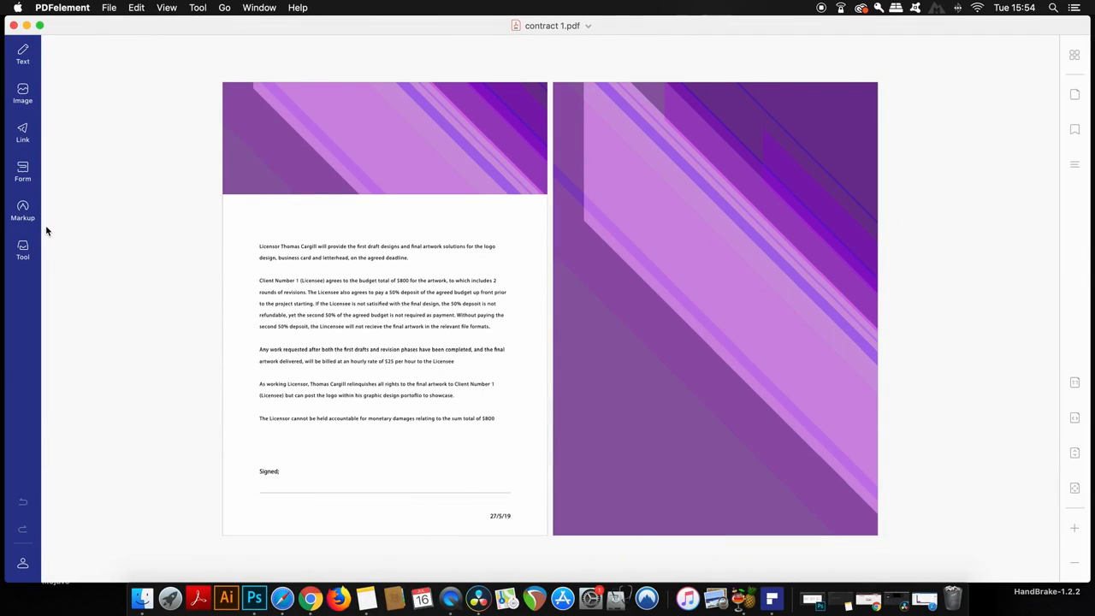
# Draw a blue-ink signature in Markup > Signature's Create Signature dialog and confirm it
pyautogui.click(22, 211)
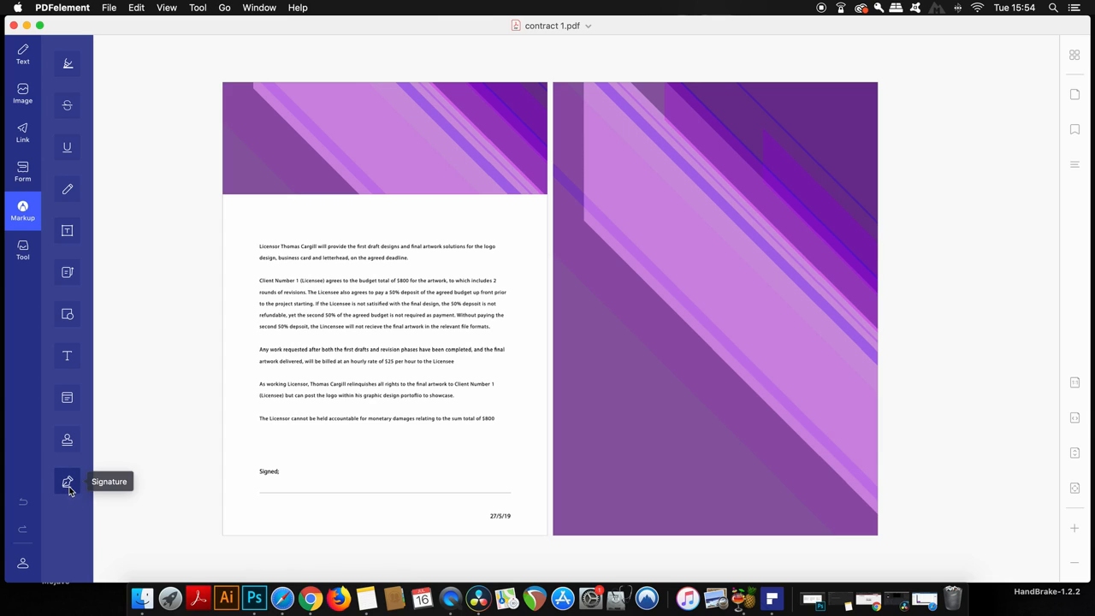
pyautogui.click(67, 481)
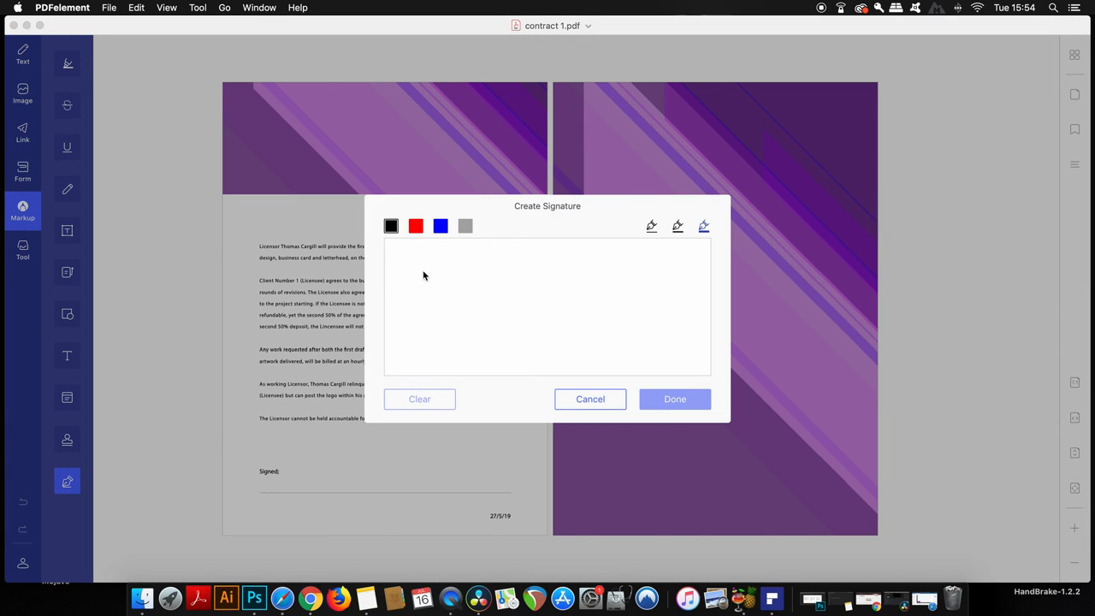
pyautogui.click(441, 226)
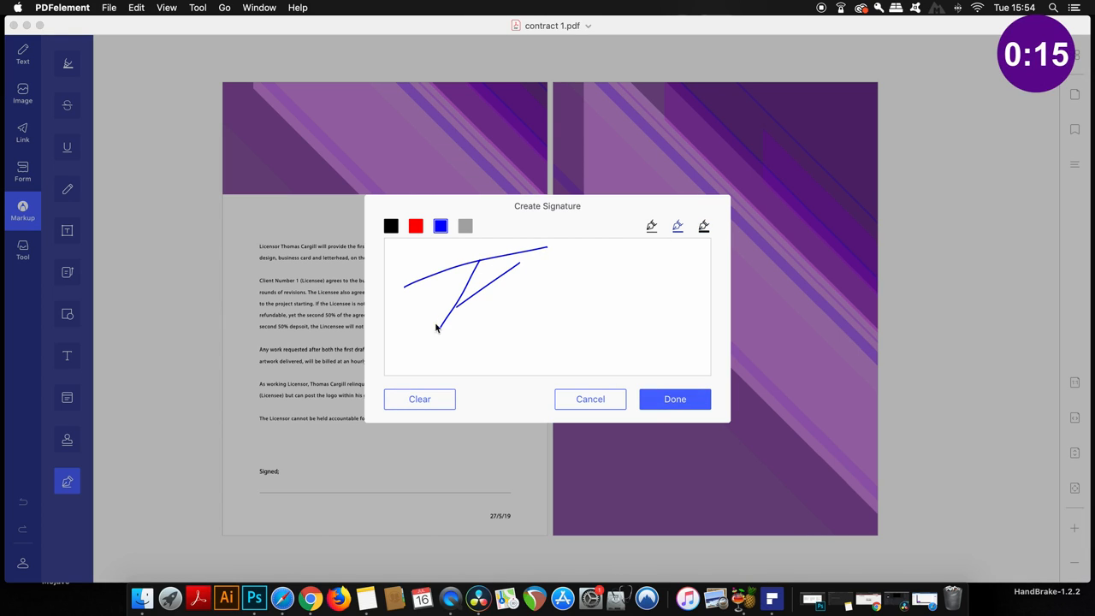
pyautogui.moveTo(437, 330); pyautogui.dragTo(612, 295)
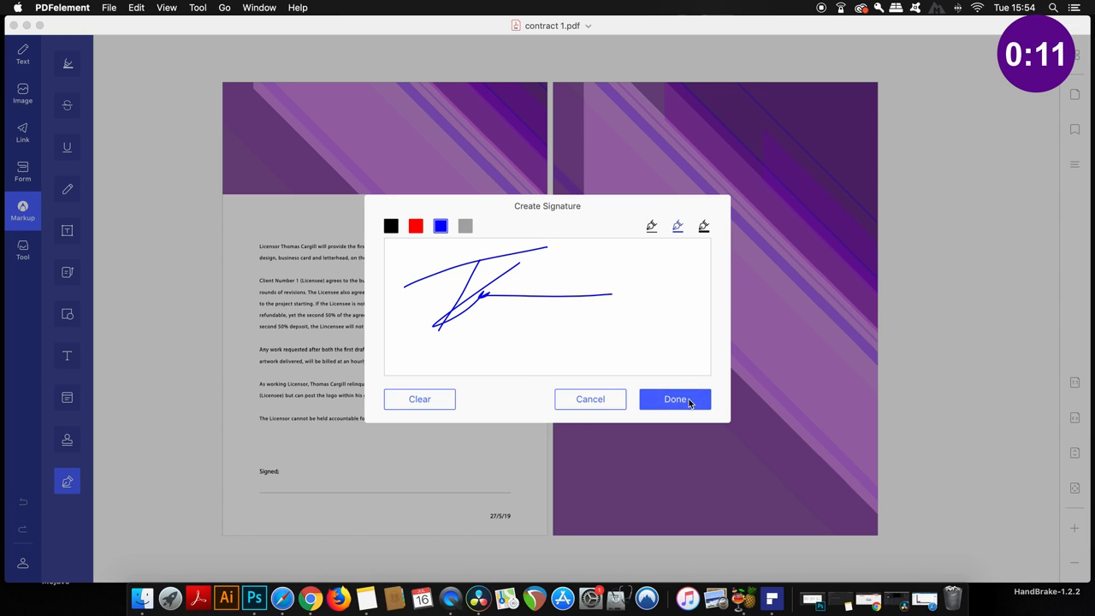
pyautogui.click(675, 399)
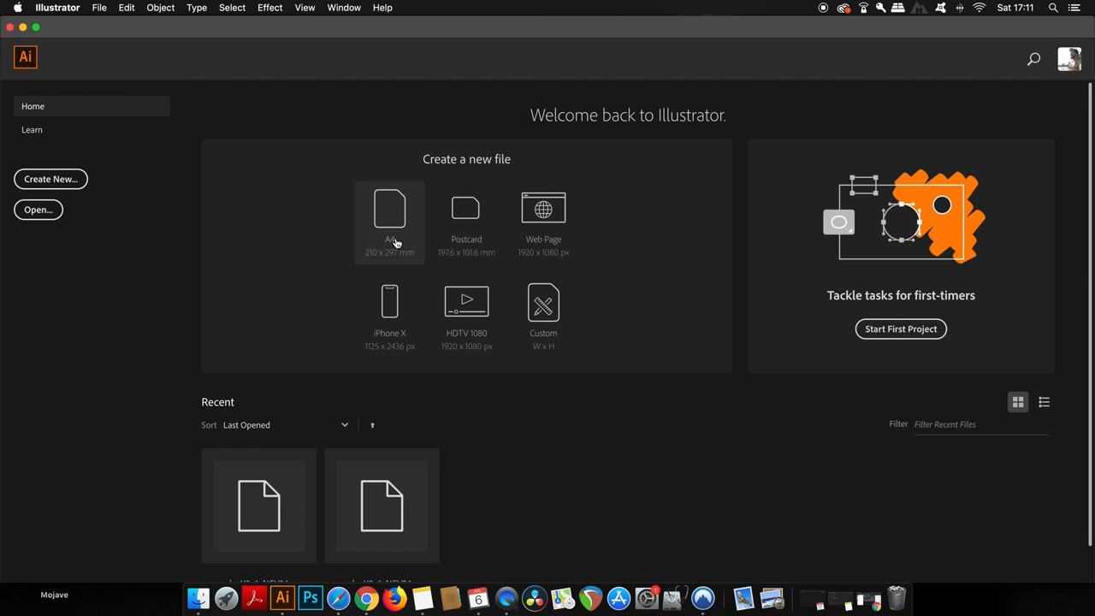
pyautogui.moveTo(408, 254)
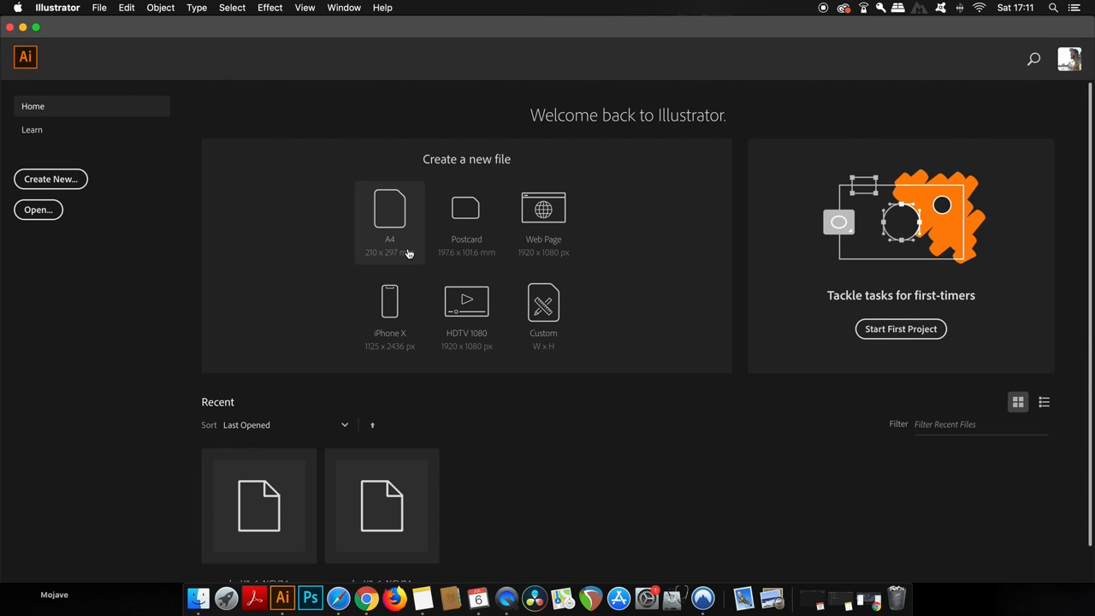
# Create an A4 print document with 2 artboards and linked 5 mm bleed on all sides
pyautogui.click(99, 7)
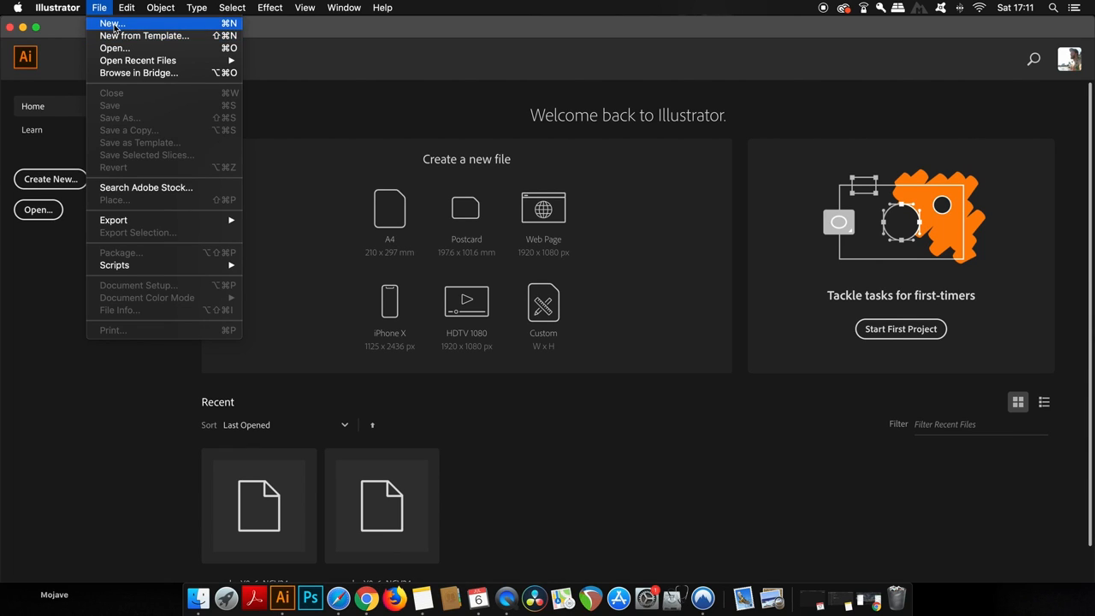
pyautogui.click(111, 23)
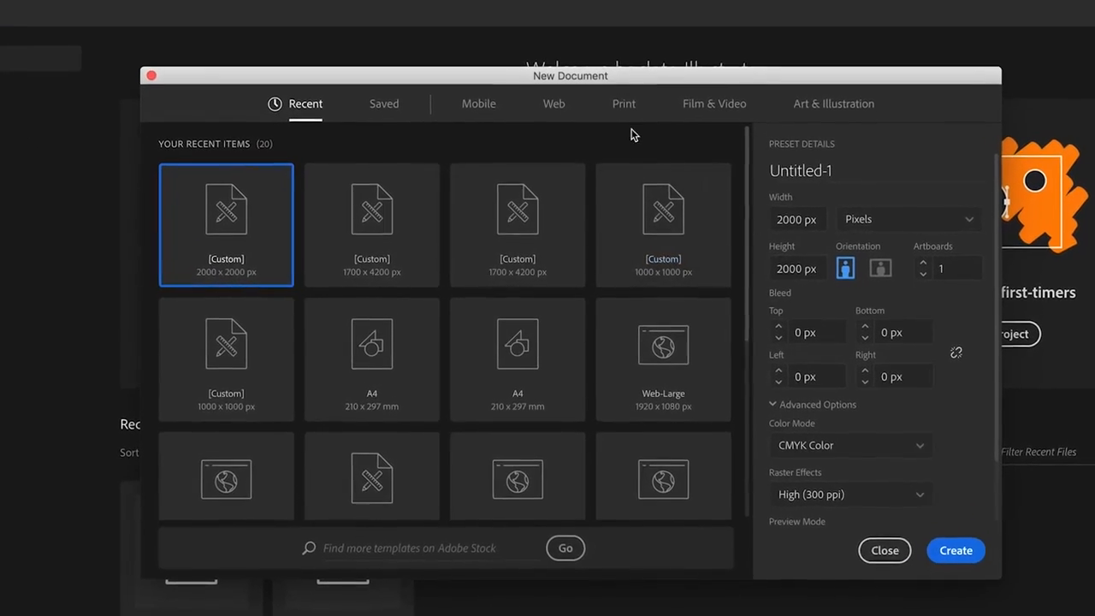
pyautogui.click(624, 103)
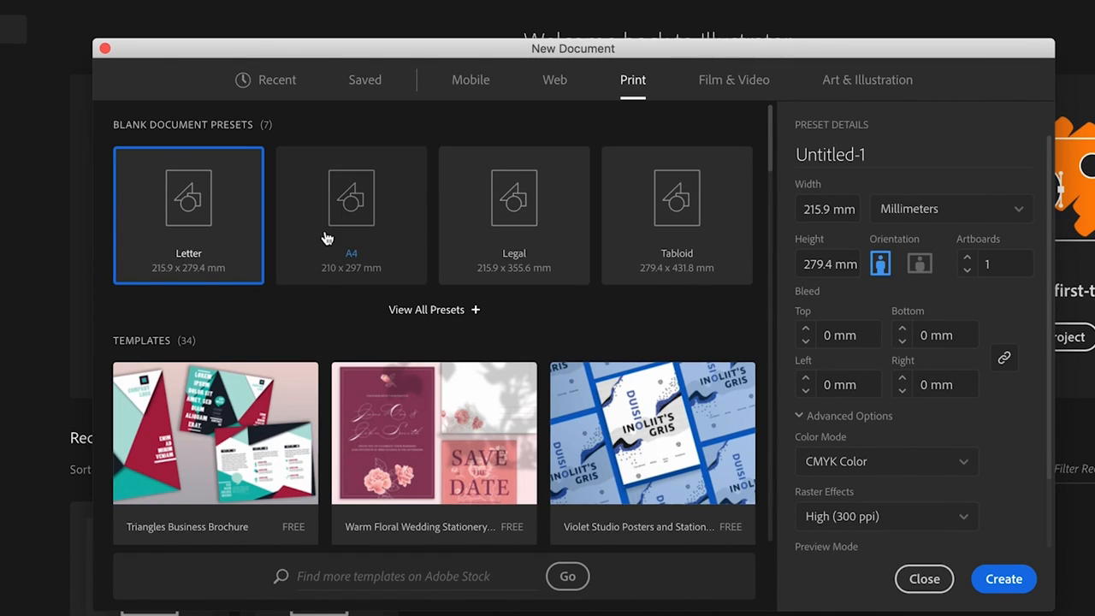
pyautogui.click(351, 215)
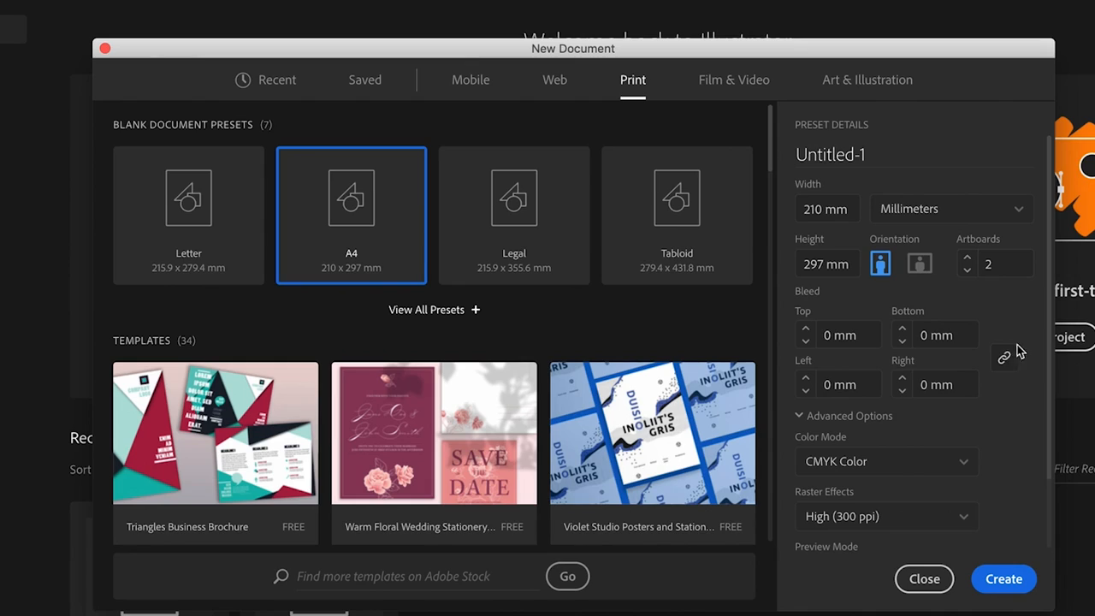
pyautogui.click(805, 330)
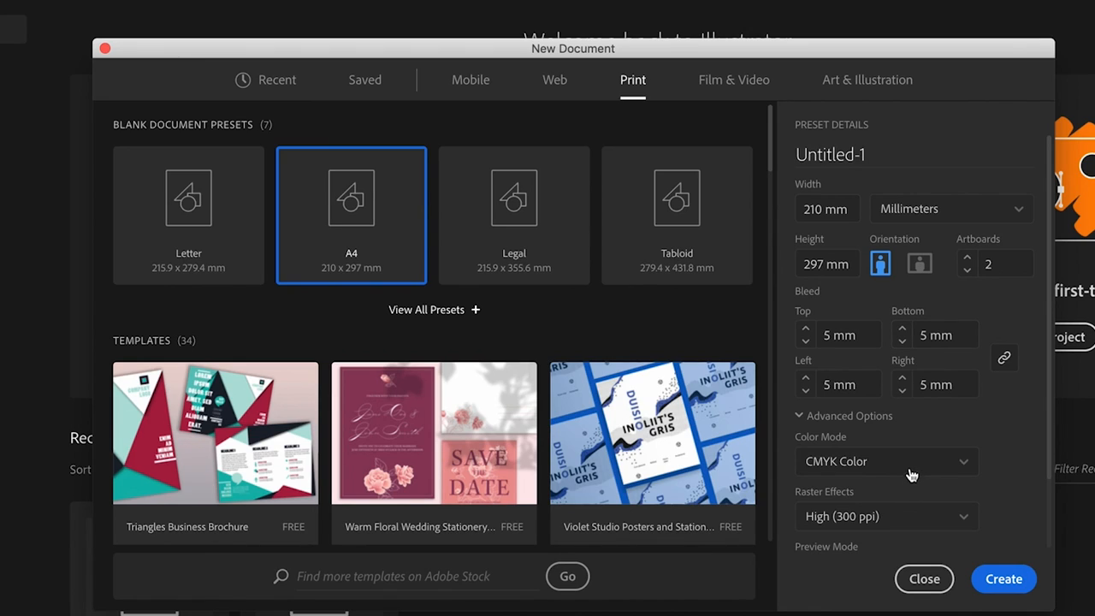
pyautogui.moveTo(871, 471)
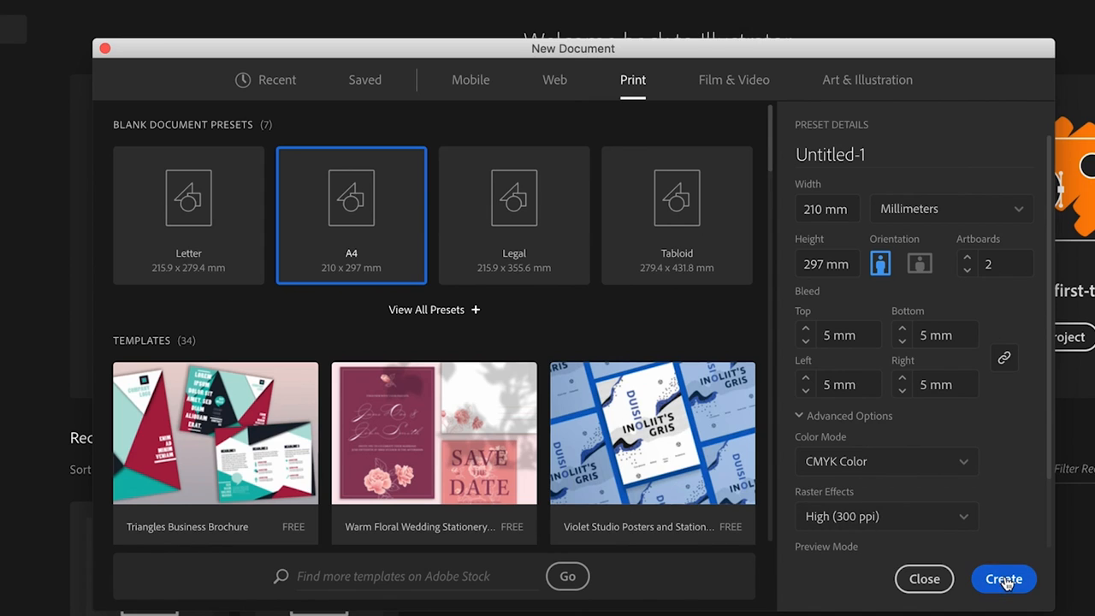
pyautogui.click(1003, 578)
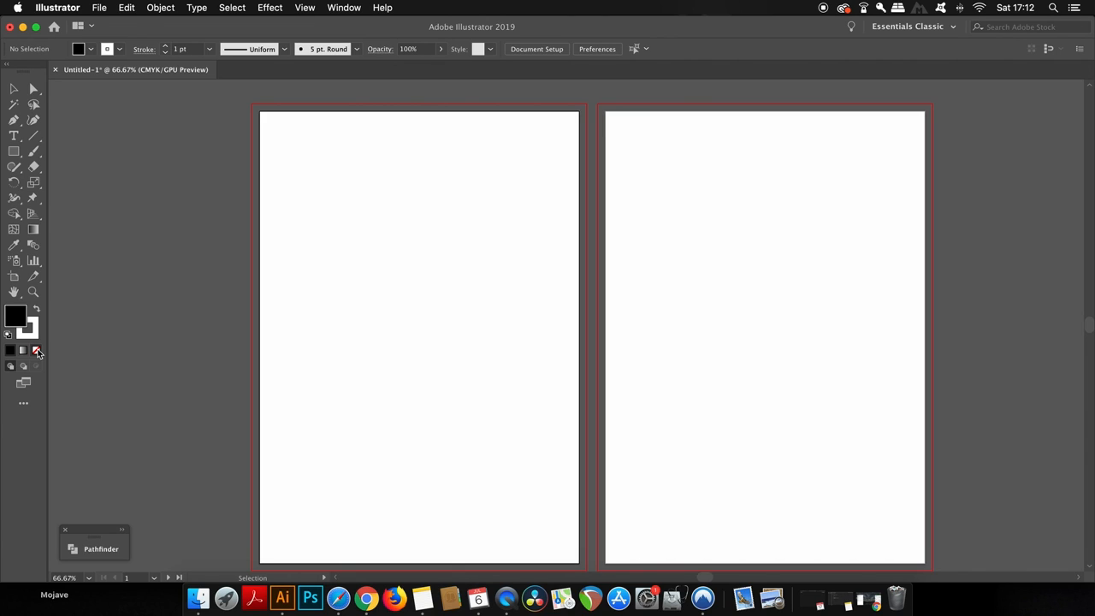
# Pick a toolbar tool for drawing the white 220 × 307 mm bleed-size rectangle
pyautogui.click(36, 350)
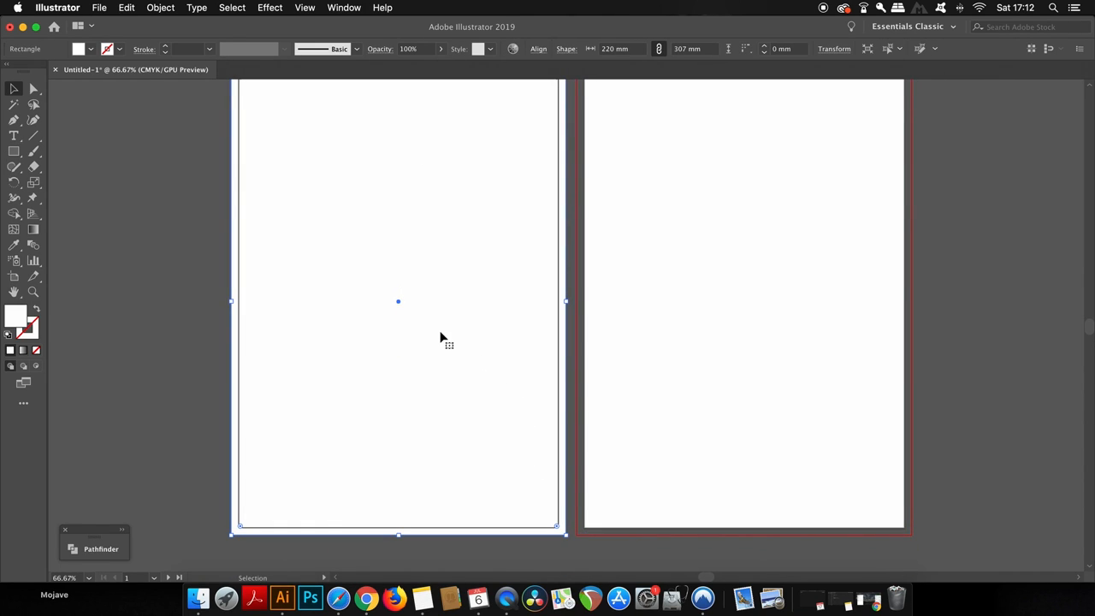
pyautogui.moveTo(432, 355)
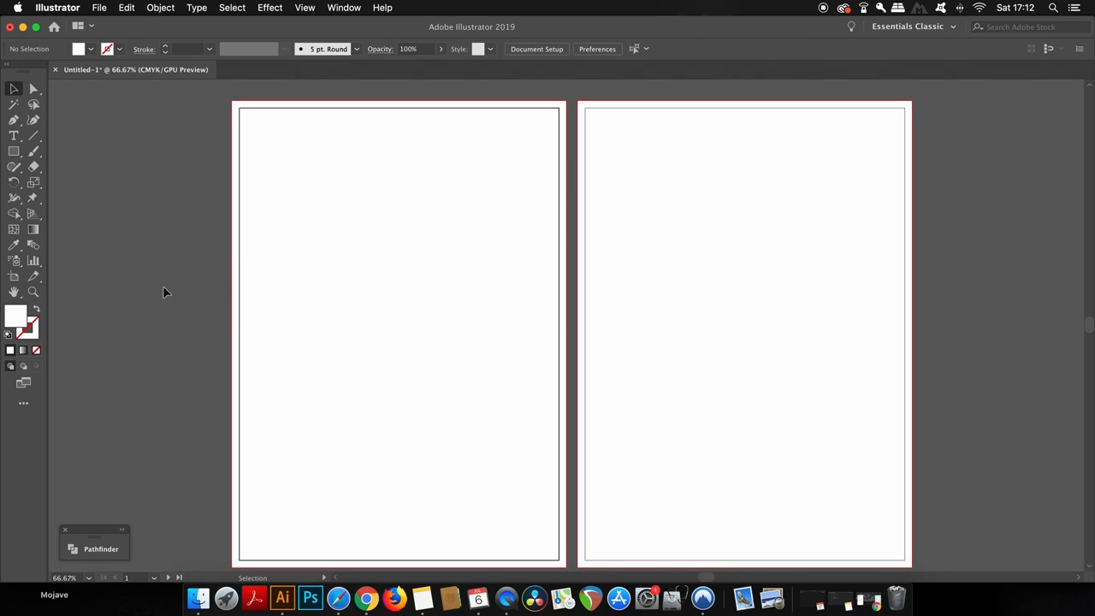
pyautogui.moveTo(176, 291)
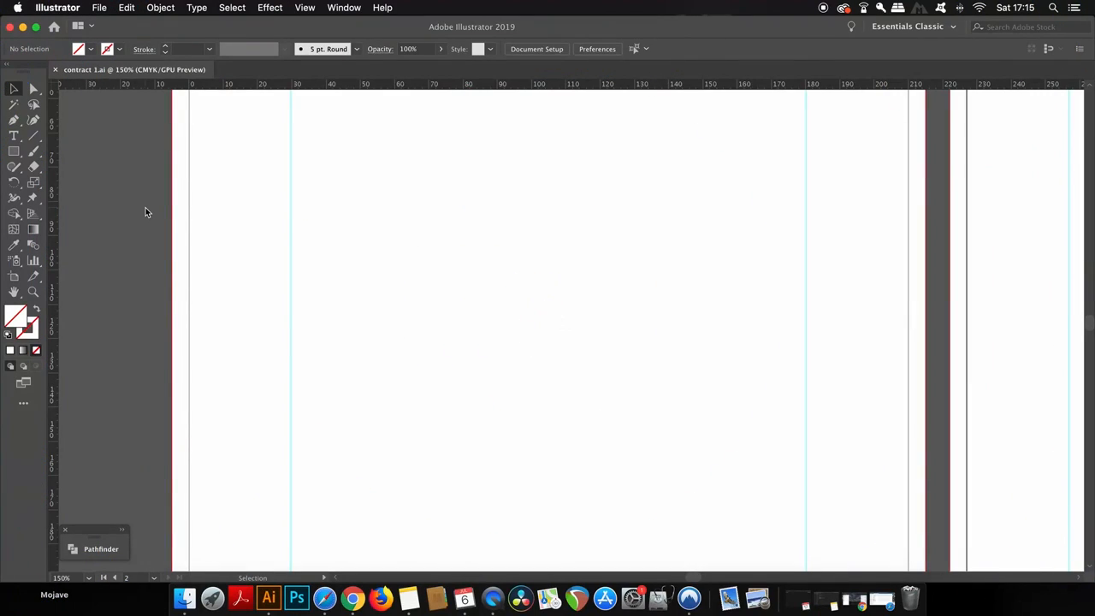
pyautogui.moveTo(252, 105)
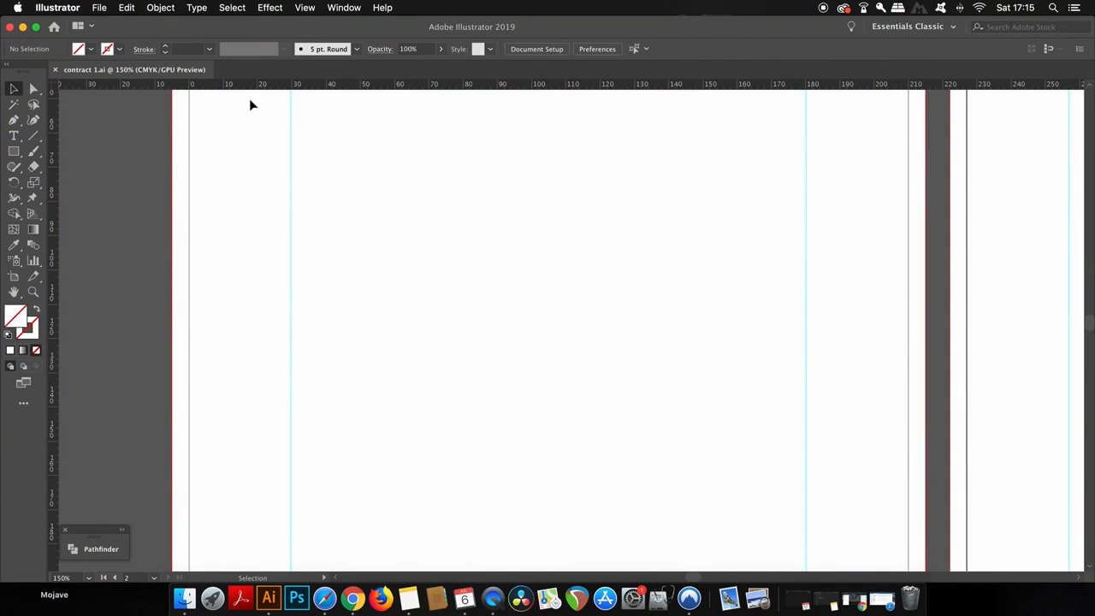
pyautogui.moveTo(239, 90)
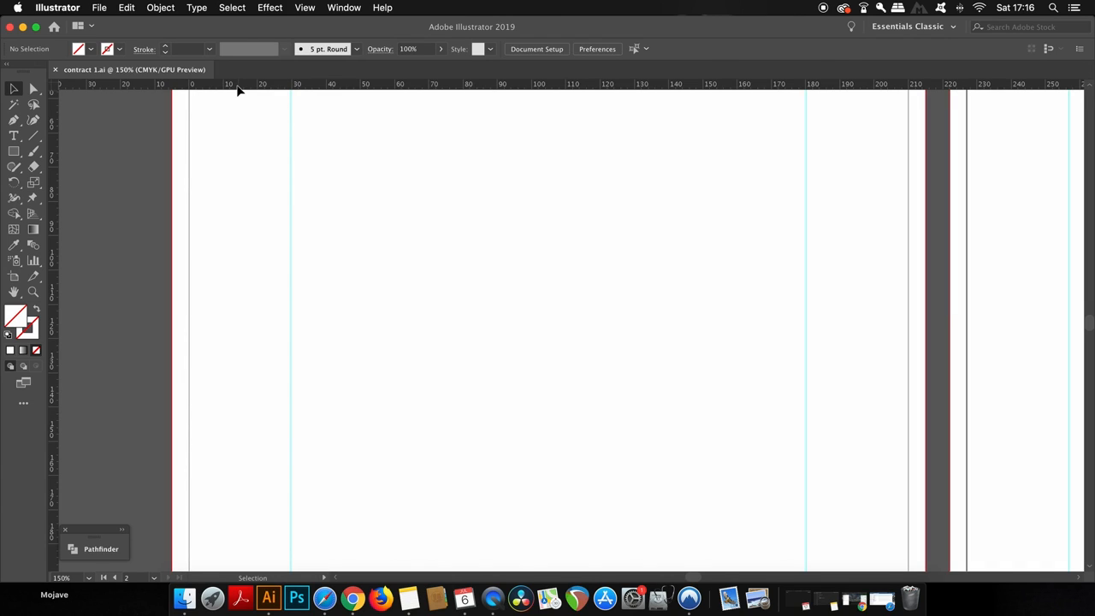
pyautogui.moveTo(225, 96)
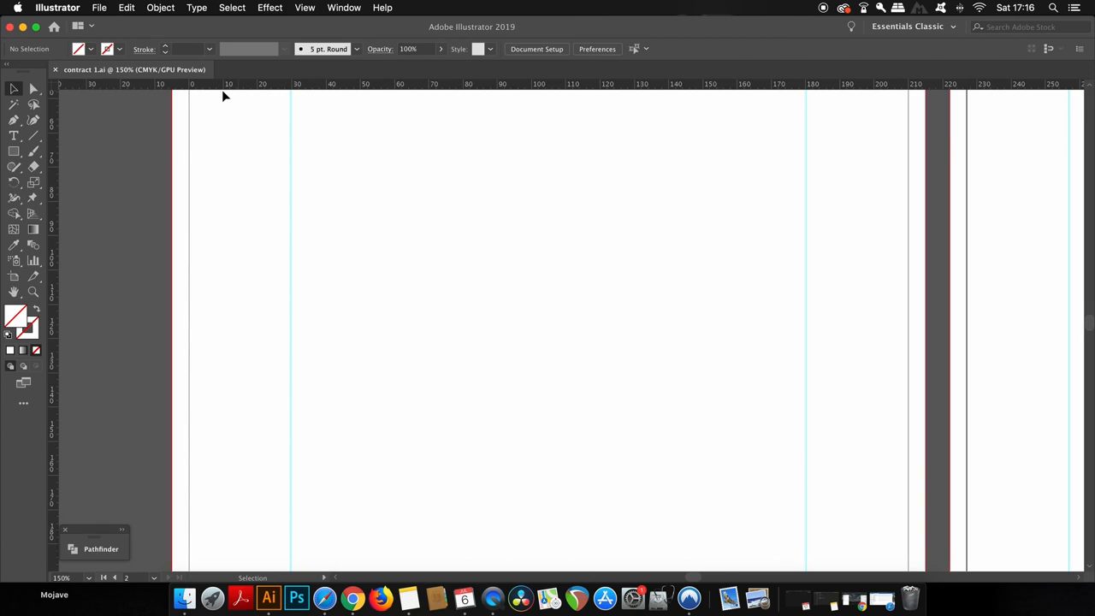
pyautogui.moveTo(217, 96)
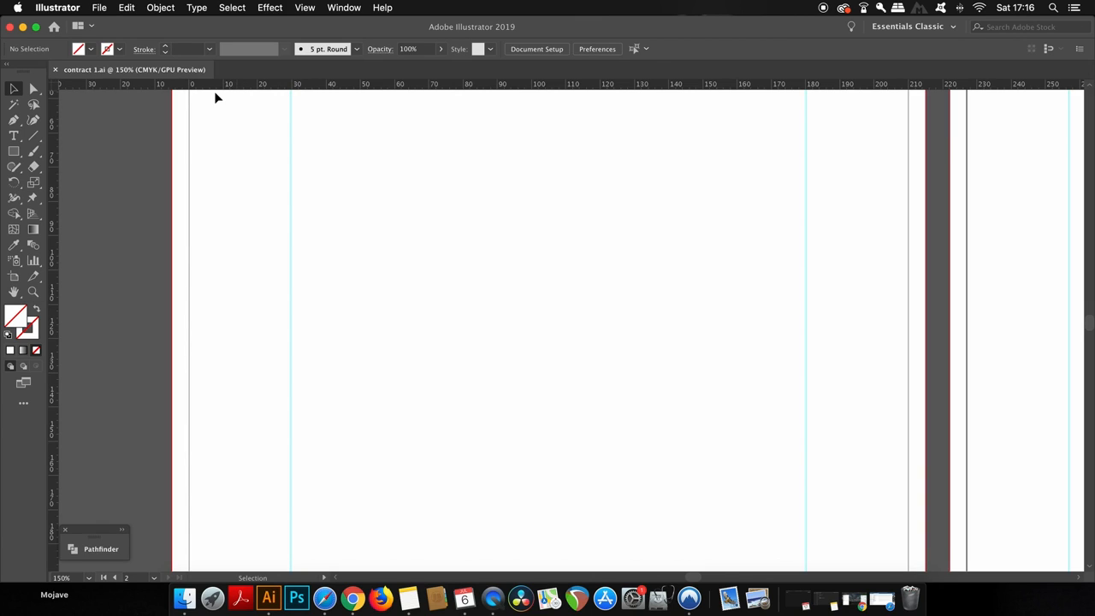
pyautogui.moveTo(228, 93)
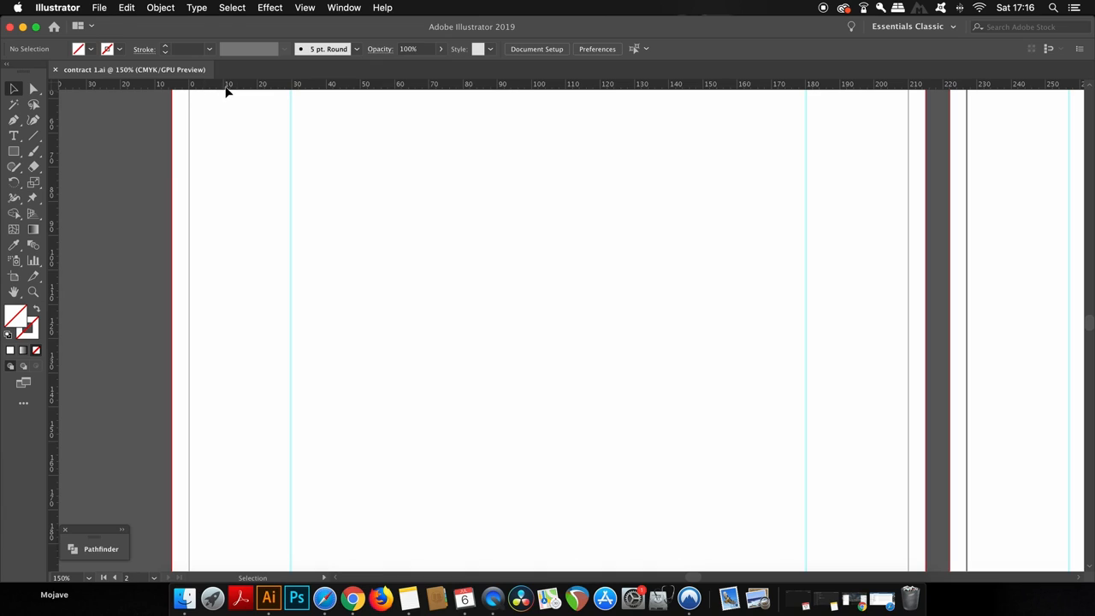
# Right-click near the ruler while adding vertical margin guides at 30 mm and 180 mm
pyautogui.rightClick(227, 90)
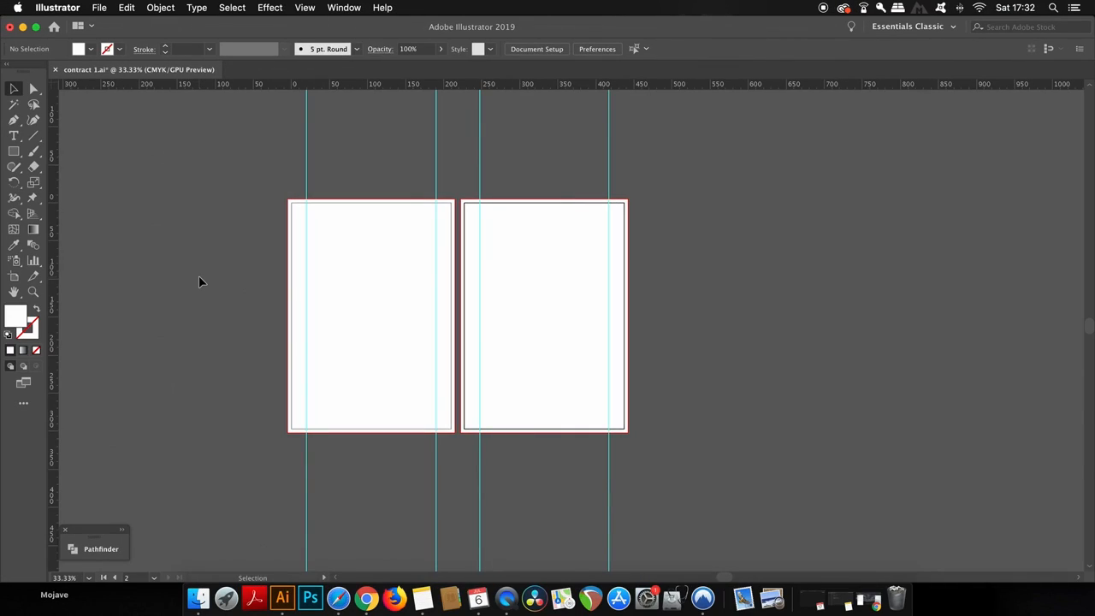
pyautogui.moveTo(189, 301)
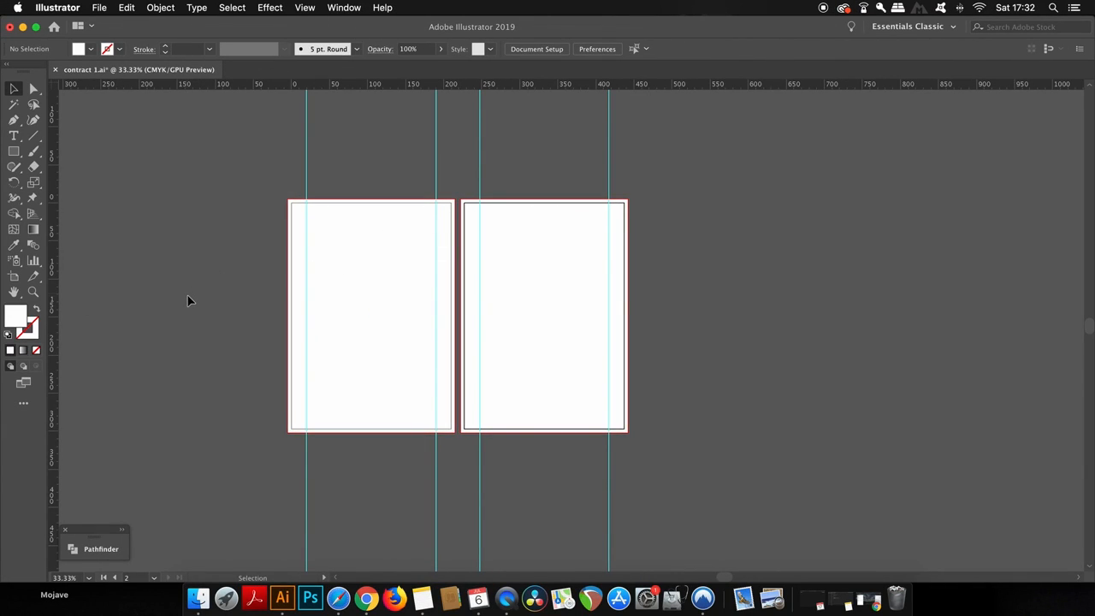
pyautogui.moveTo(71, 309)
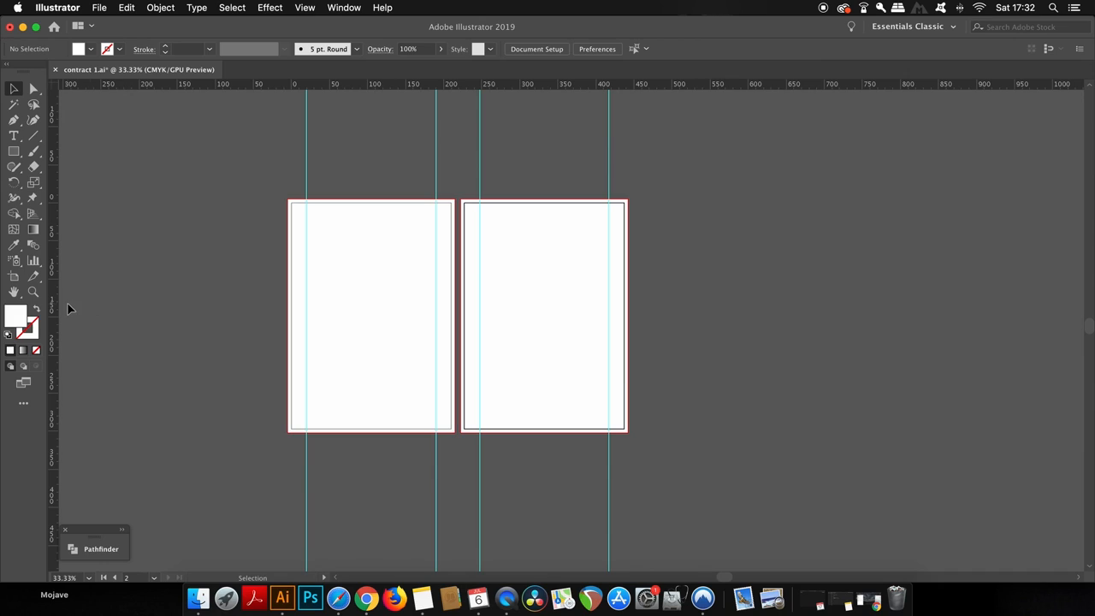
pyautogui.moveTo(166, 236)
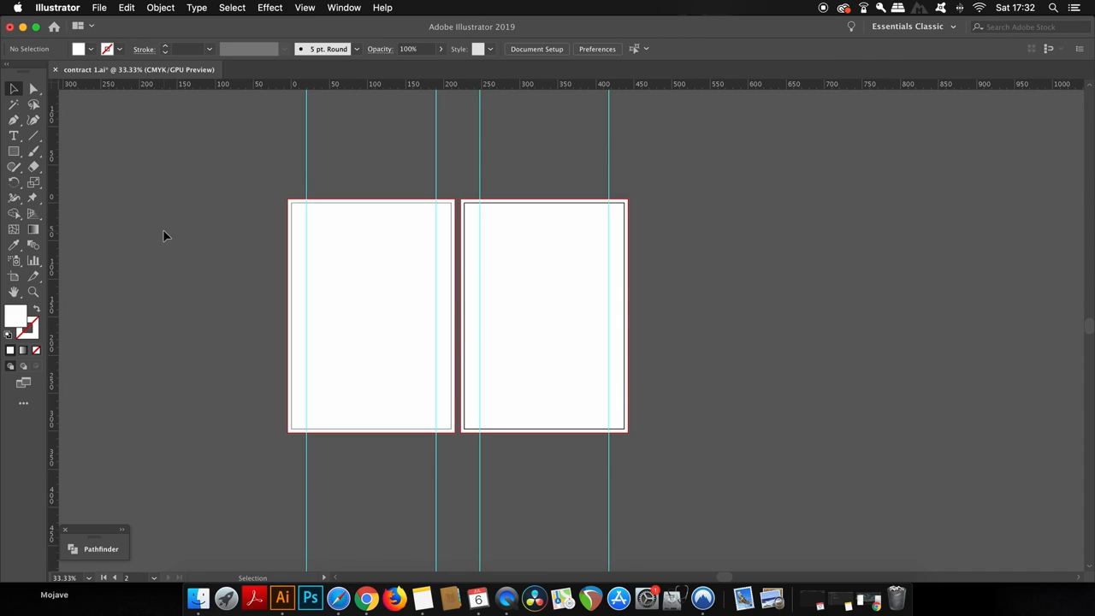
pyautogui.moveTo(141, 251)
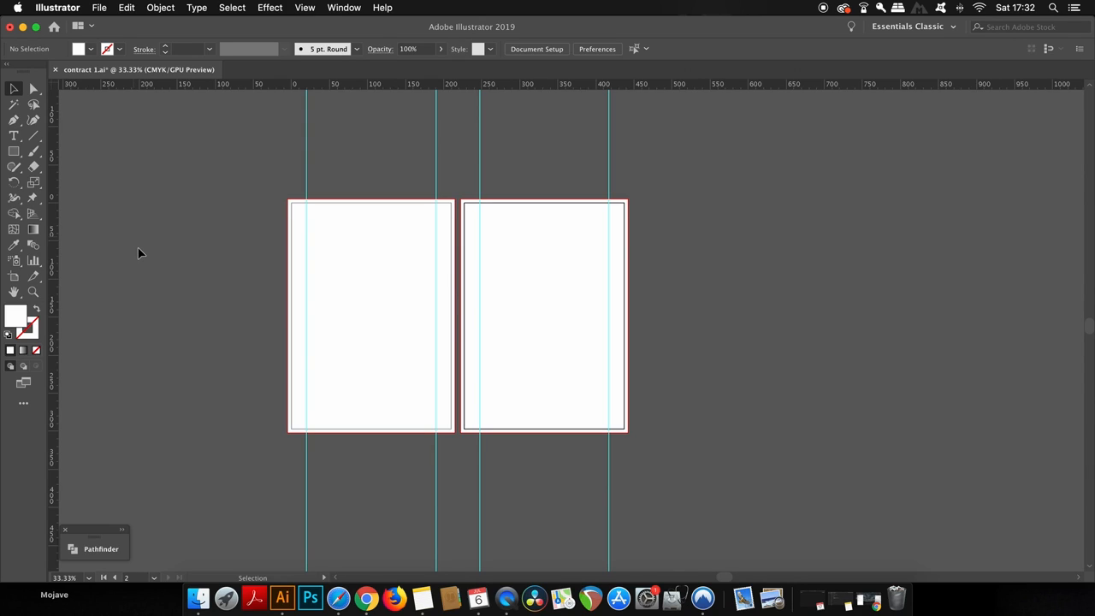
pyautogui.moveTo(28, 281)
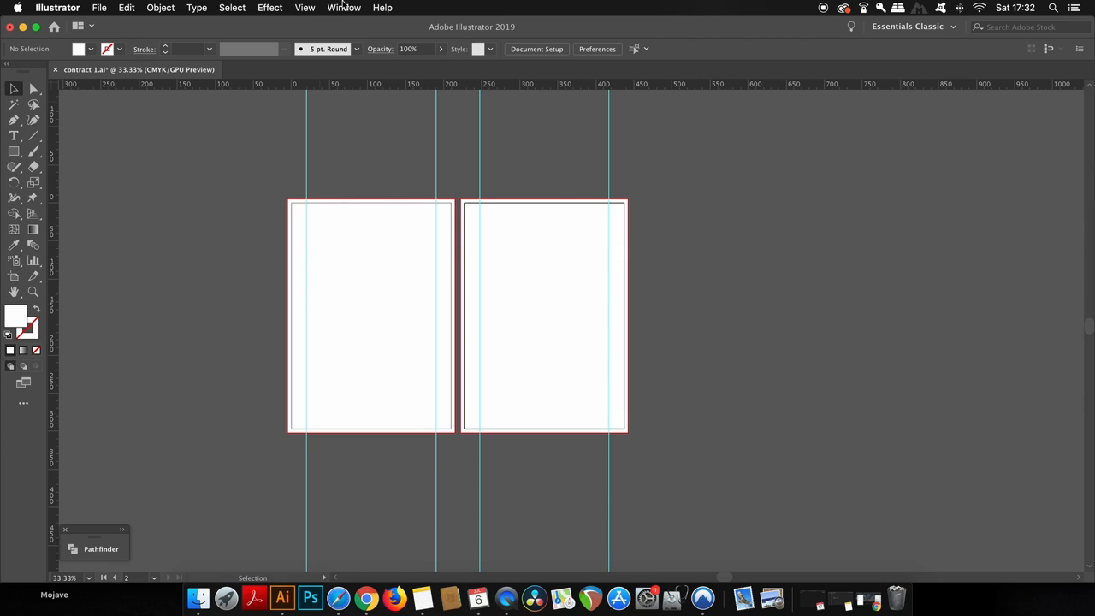
# In the Artboards panel, set Artboard 2's X position to 700 mm
pyautogui.click(343, 8)
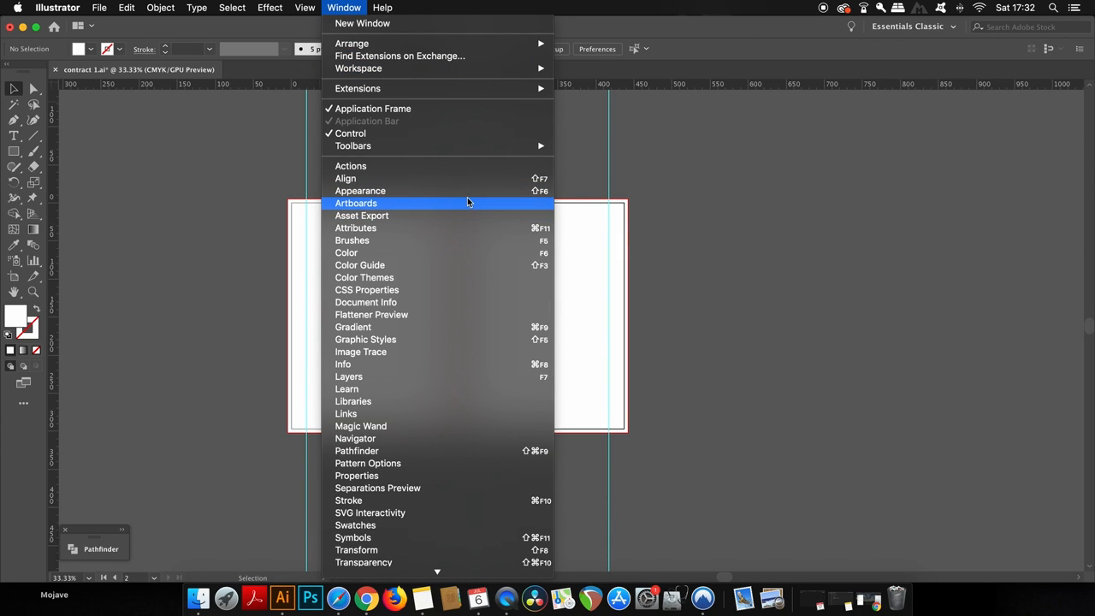
pyautogui.click(355, 202)
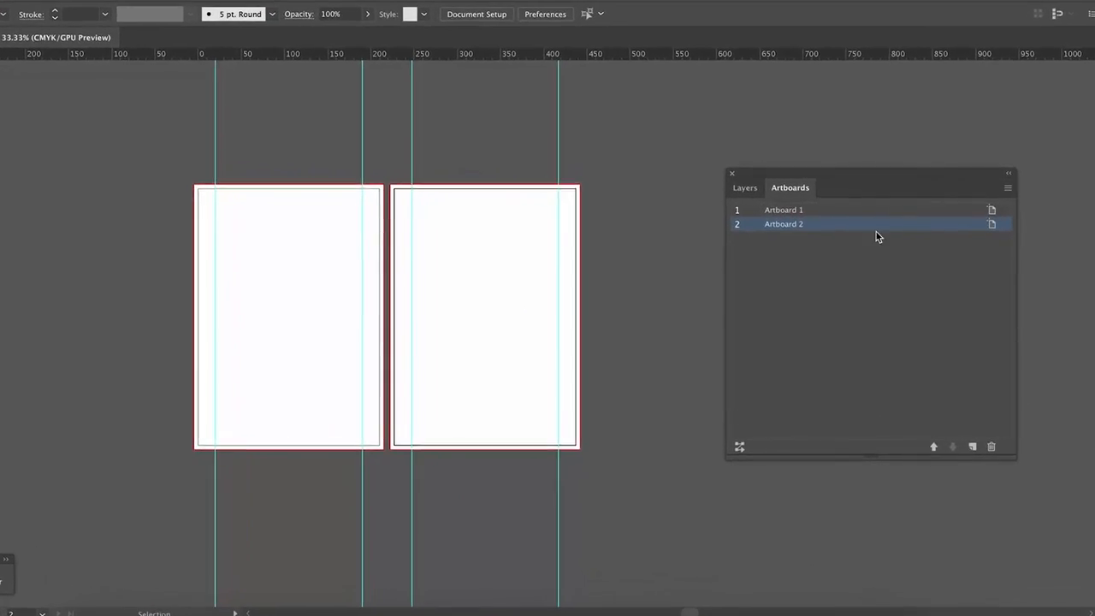
pyautogui.click(1008, 188)
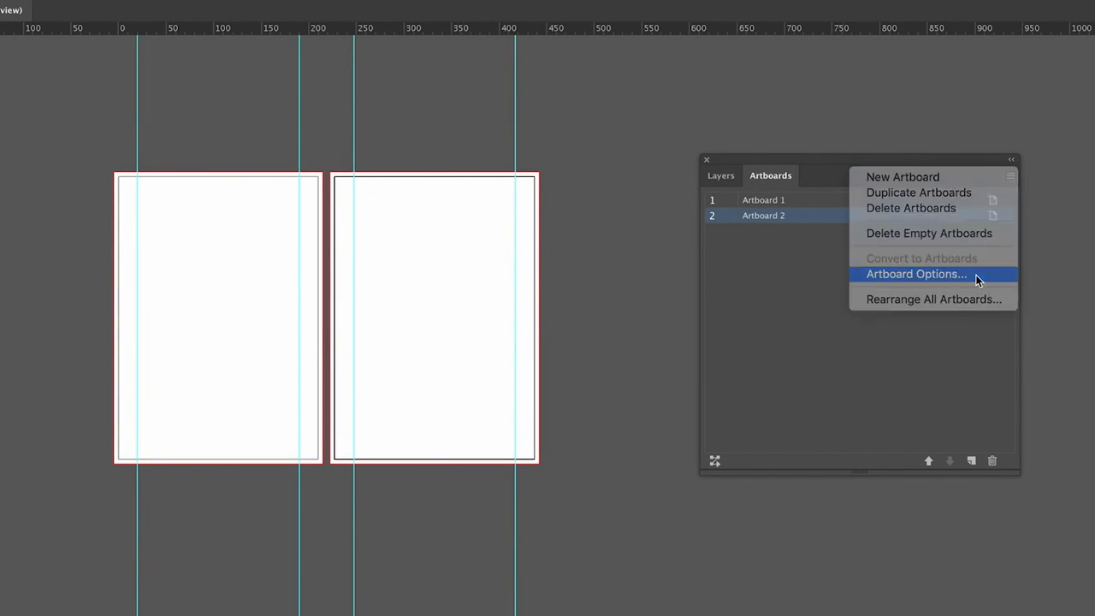
pyautogui.click(915, 274)
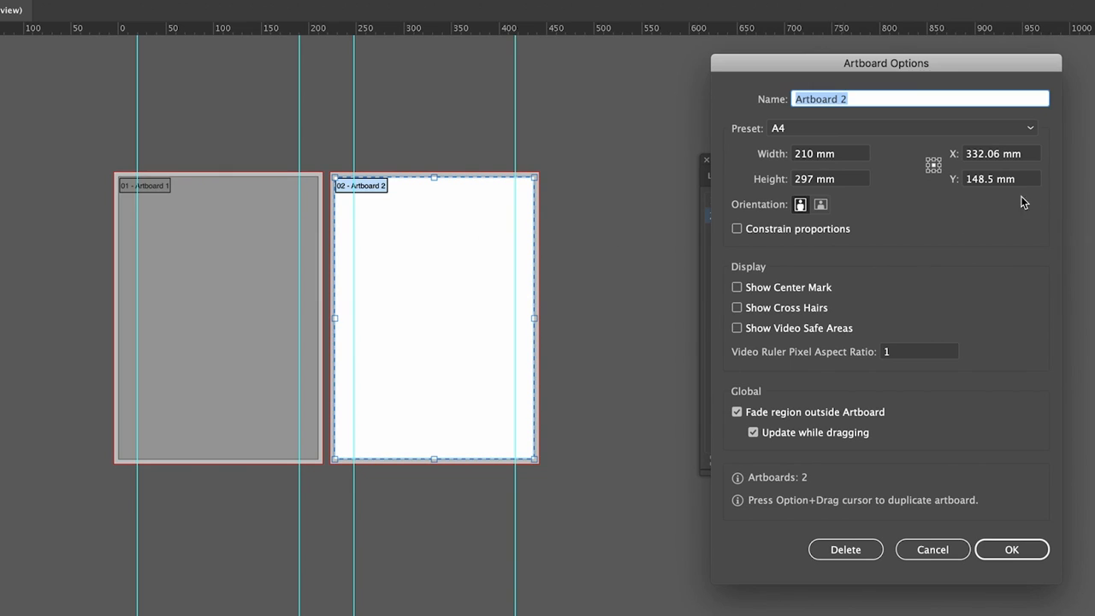
pyautogui.click(1000, 154)
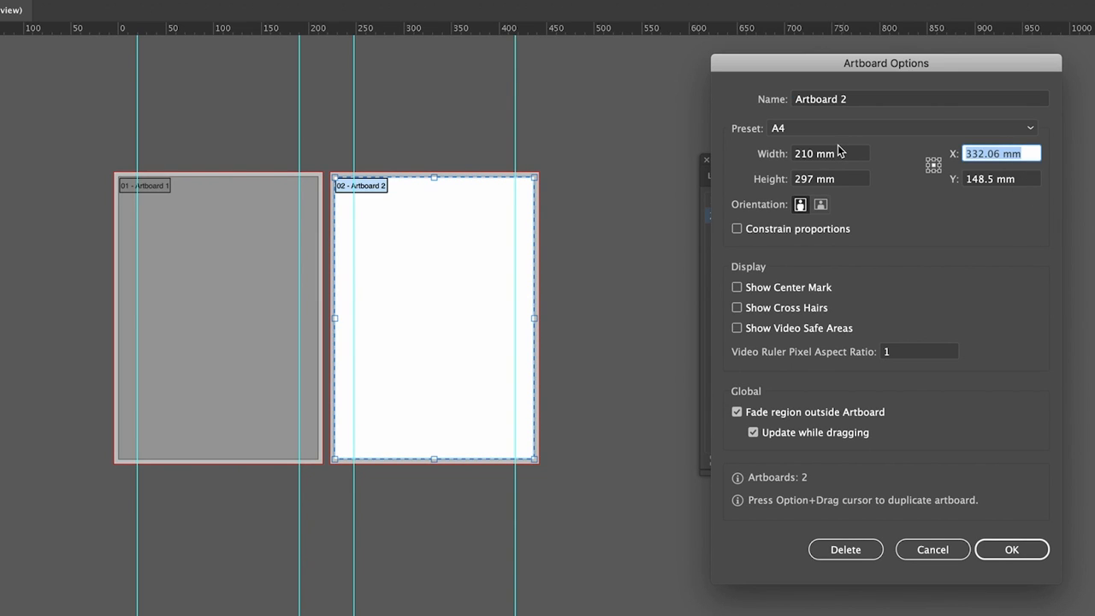
pyautogui.write('700')
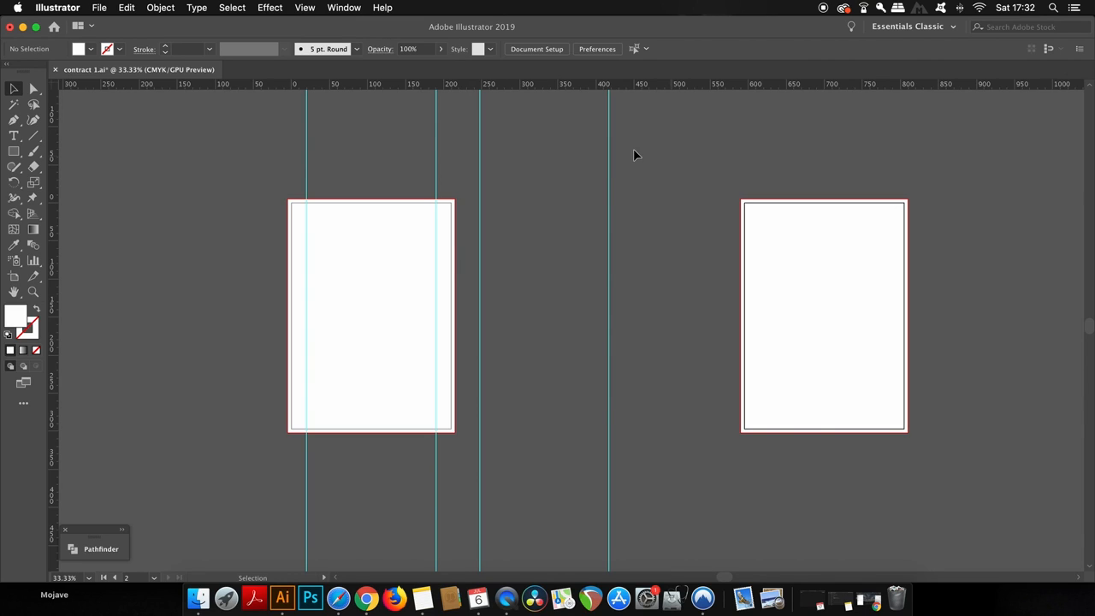
pyautogui.moveTo(475, 126)
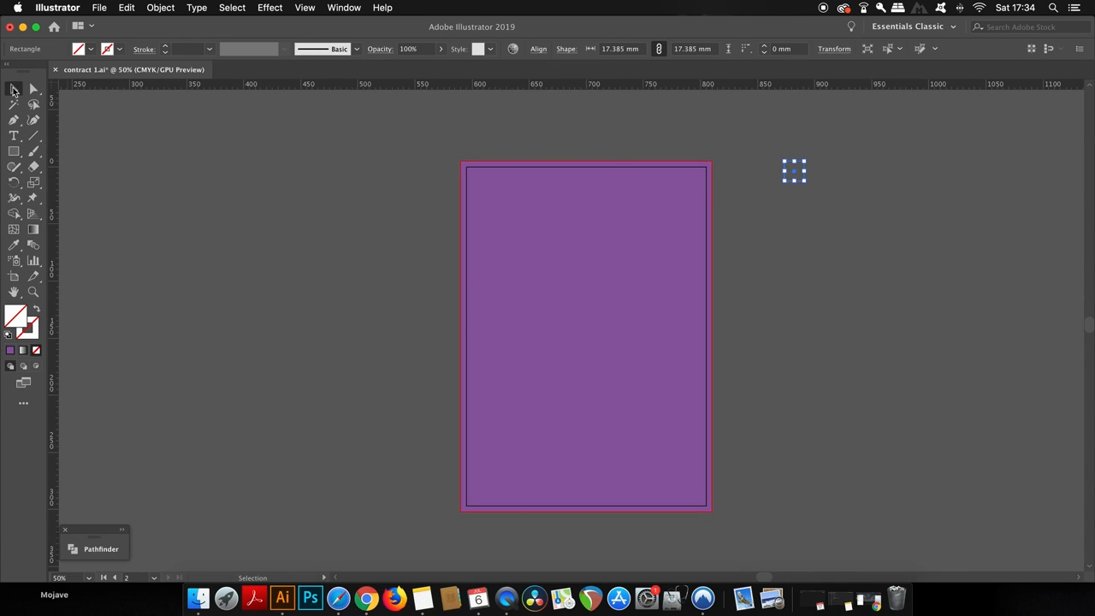
pyautogui.moveTo(779, 184)
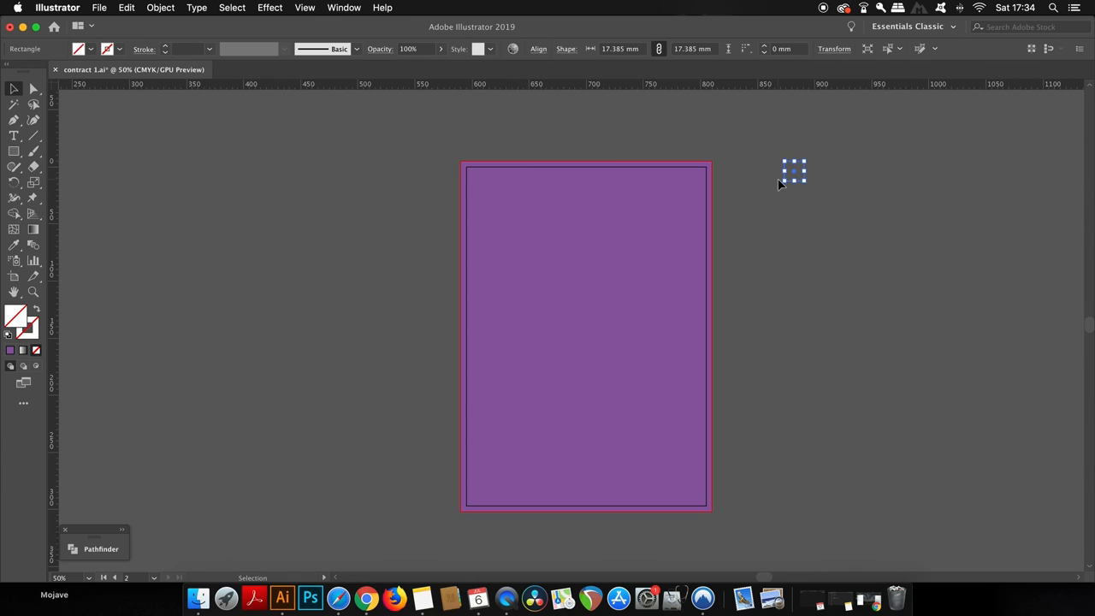
pyautogui.moveTo(874, 178)
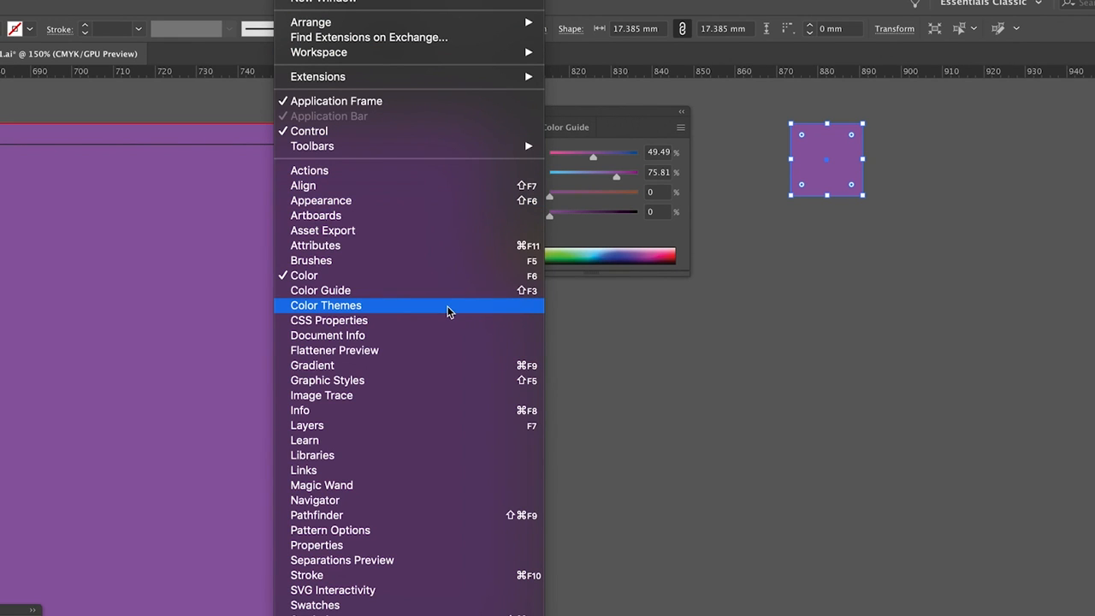
# Show the Color Guide panel and scroll through its harmony rules for the purple
pyautogui.click(321, 290)
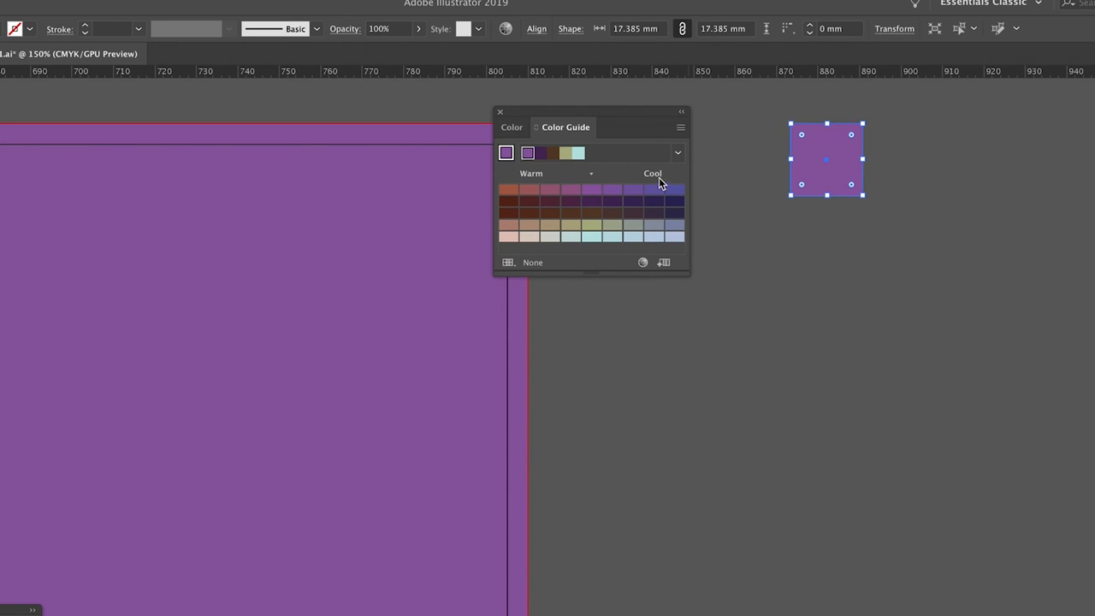
pyautogui.click(677, 152)
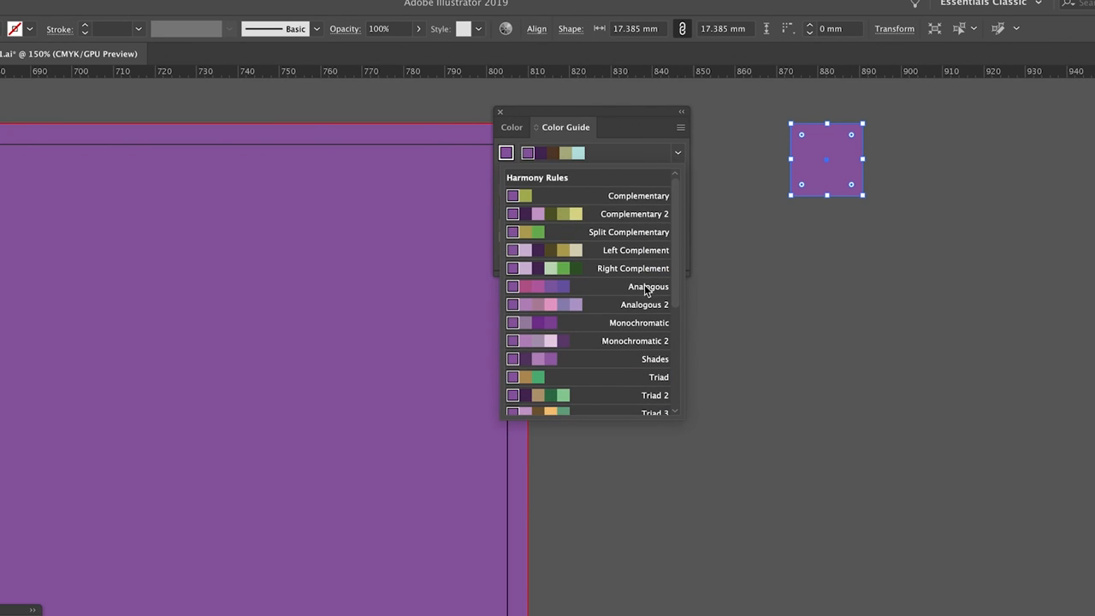
pyautogui.moveTo(638, 323)
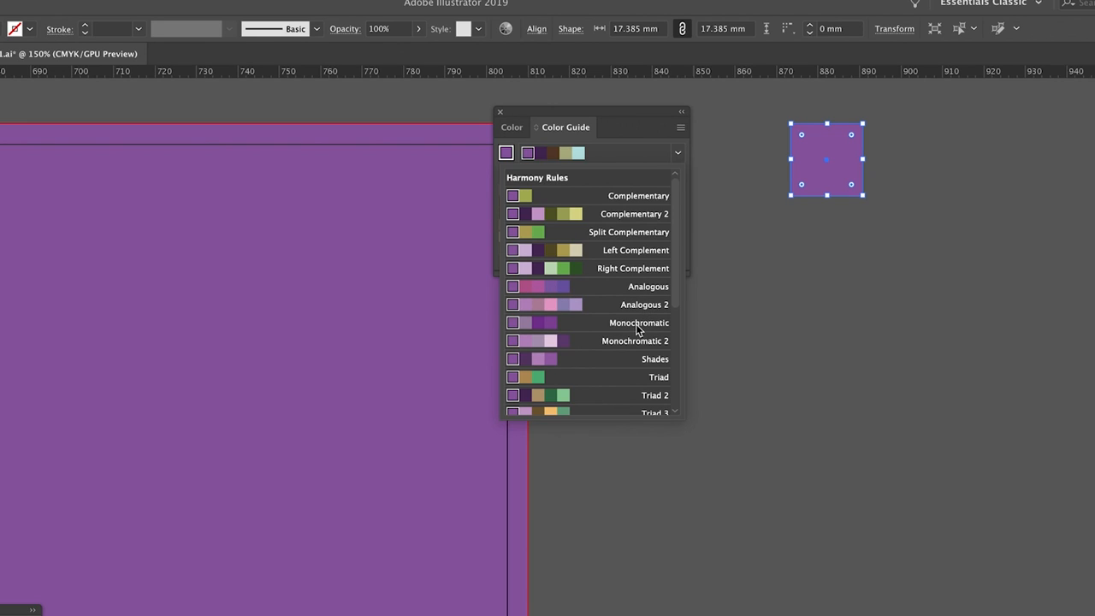
pyautogui.scroll(-3)
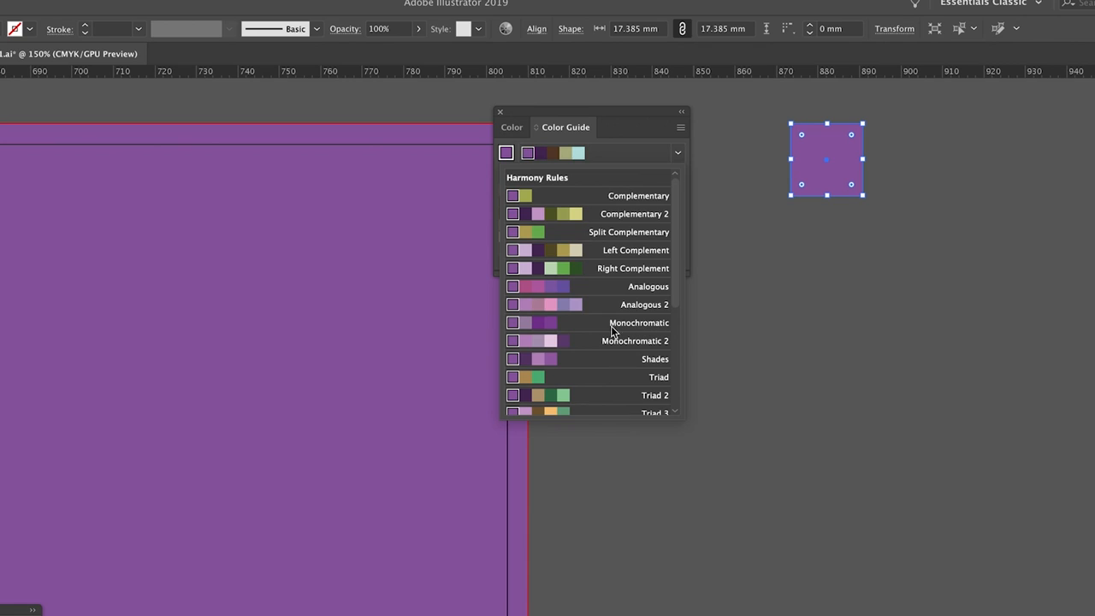
pyautogui.moveTo(689, 182)
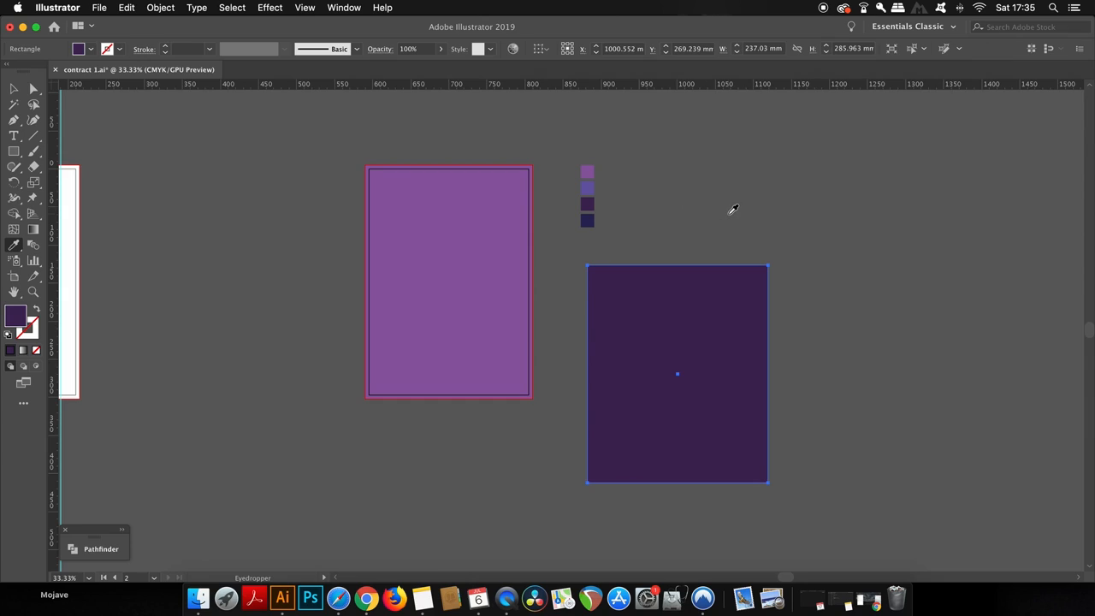
pyautogui.moveTo(753, 211)
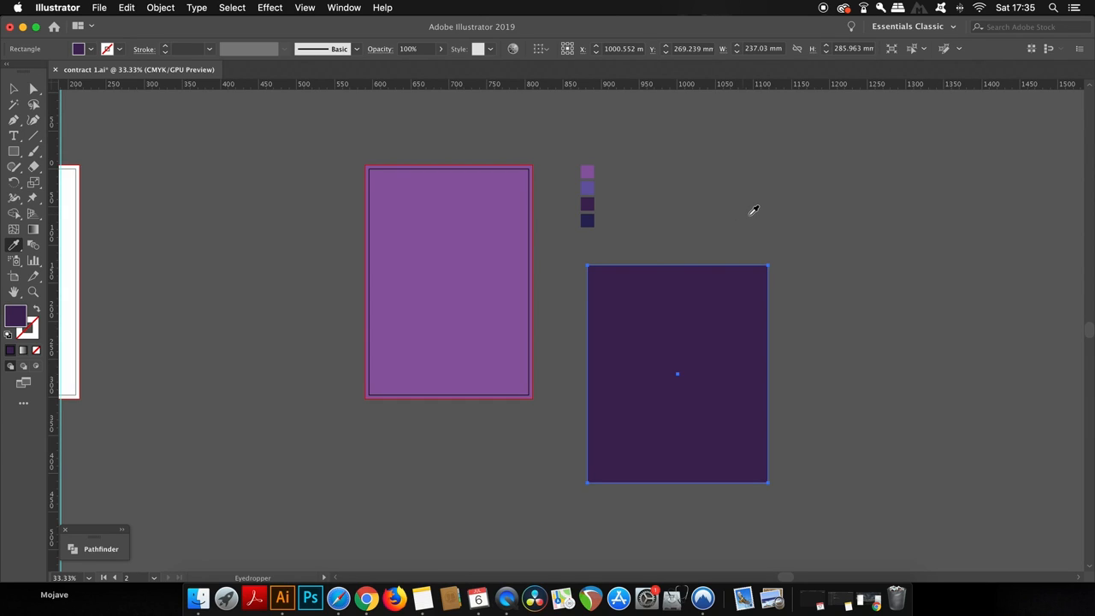
# Select the dark purple rectangle and rotate it 45° across the back page
pyautogui.click(678, 374)
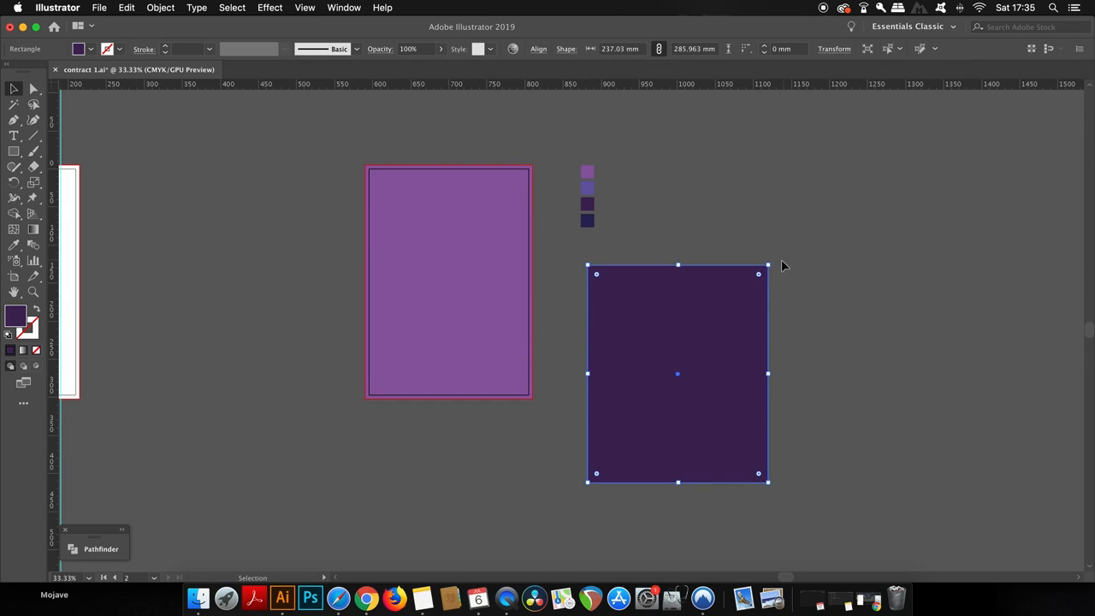
pyautogui.moveTo(758, 274); pyautogui.dragTo(667, 228)
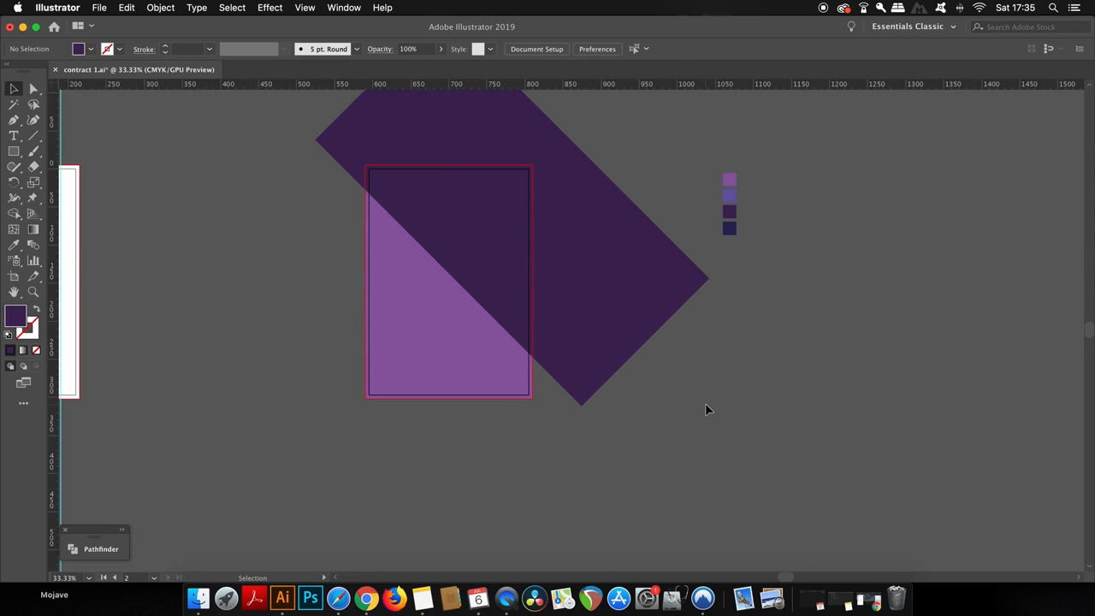
pyautogui.moveTo(667, 372)
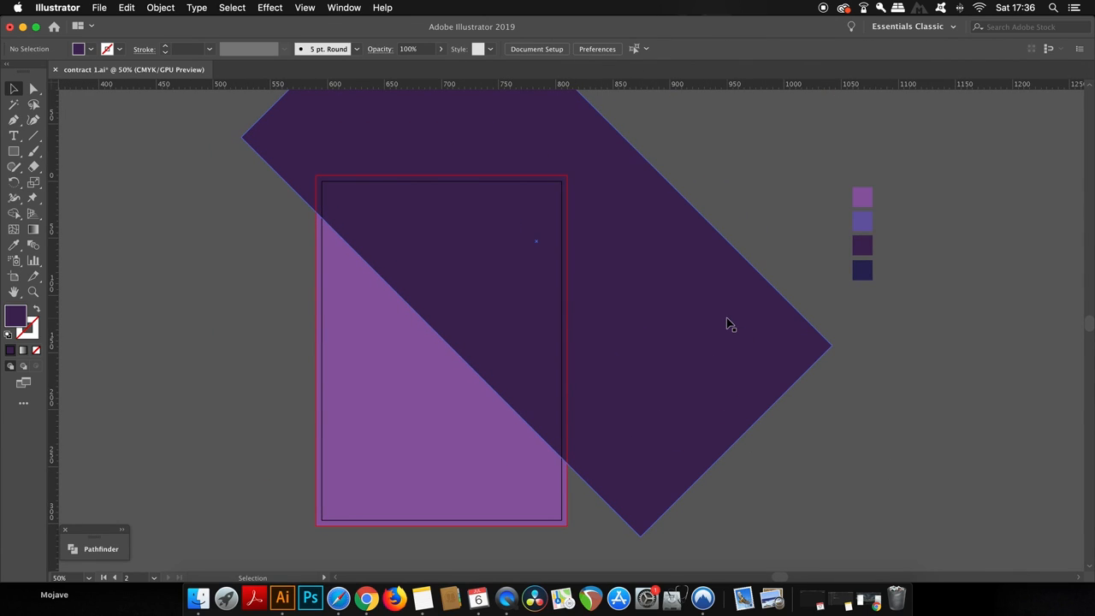
# Set the light purple diagonal stripe's transparency blending mode to Overlay
pyautogui.click(743, 283)
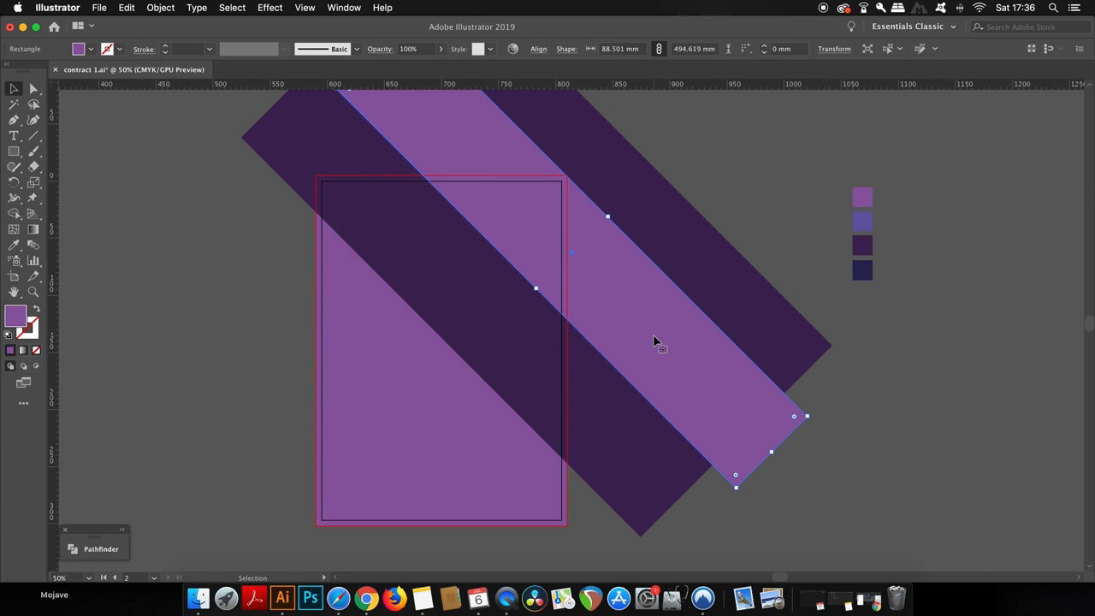
pyautogui.click(343, 8)
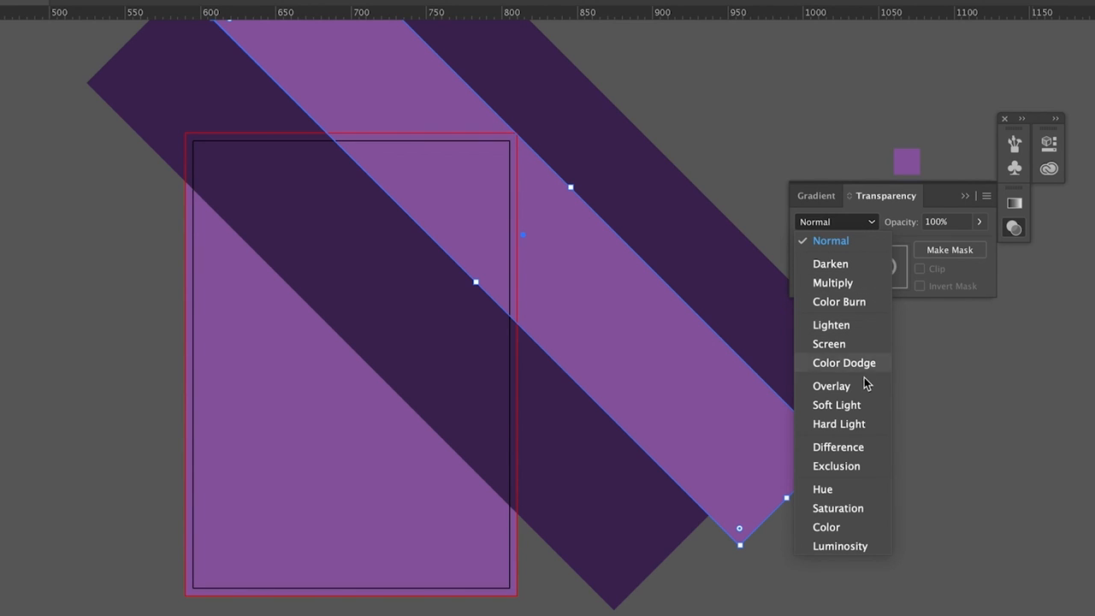
pyautogui.click(831, 385)
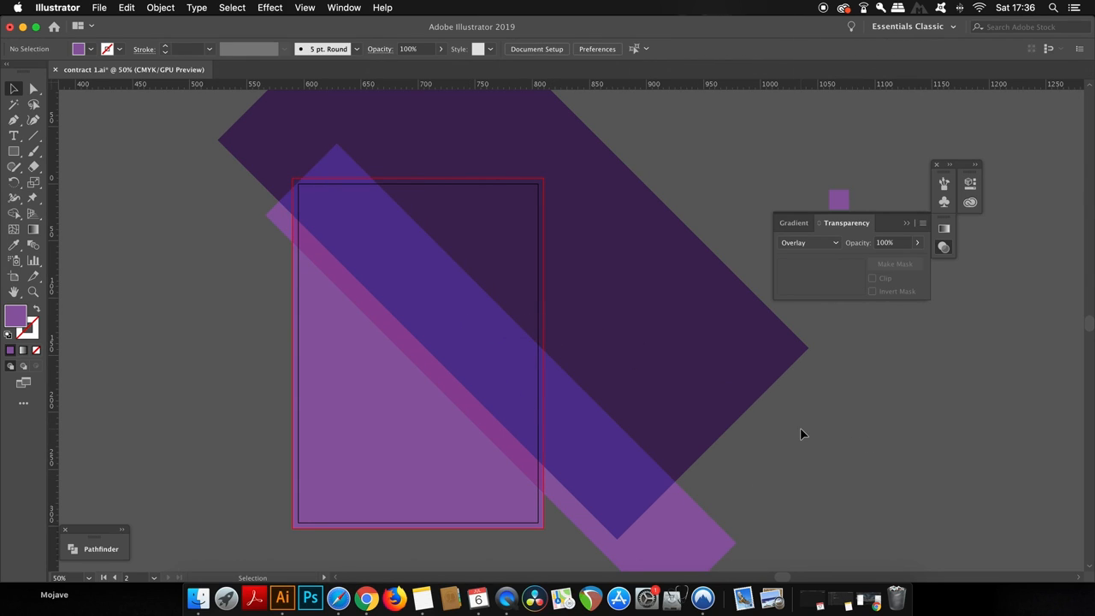
pyautogui.moveTo(861, 420)
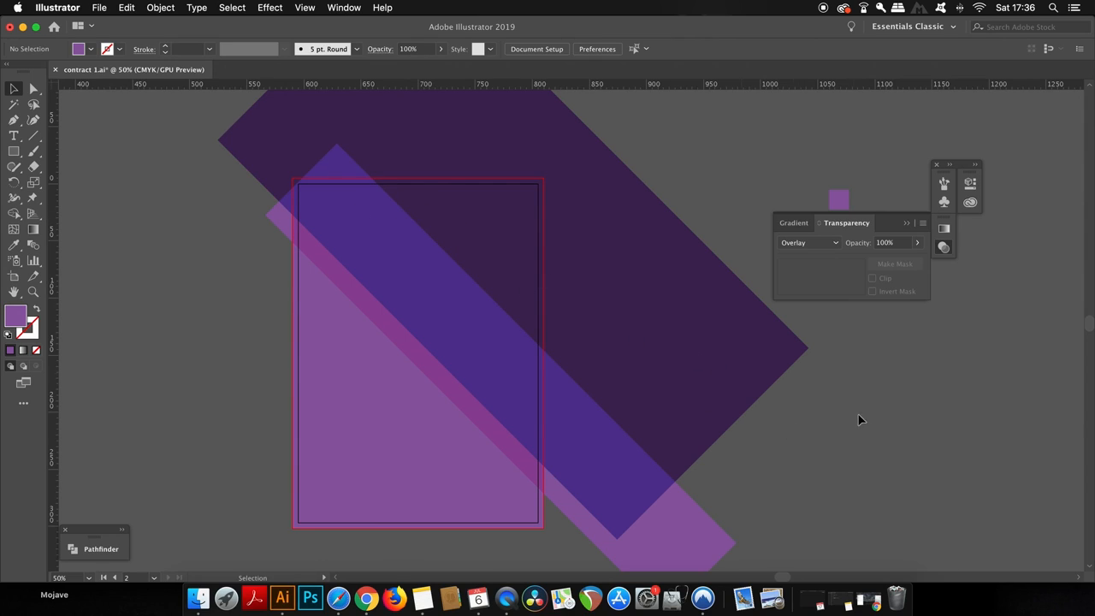
pyautogui.moveTo(864, 420)
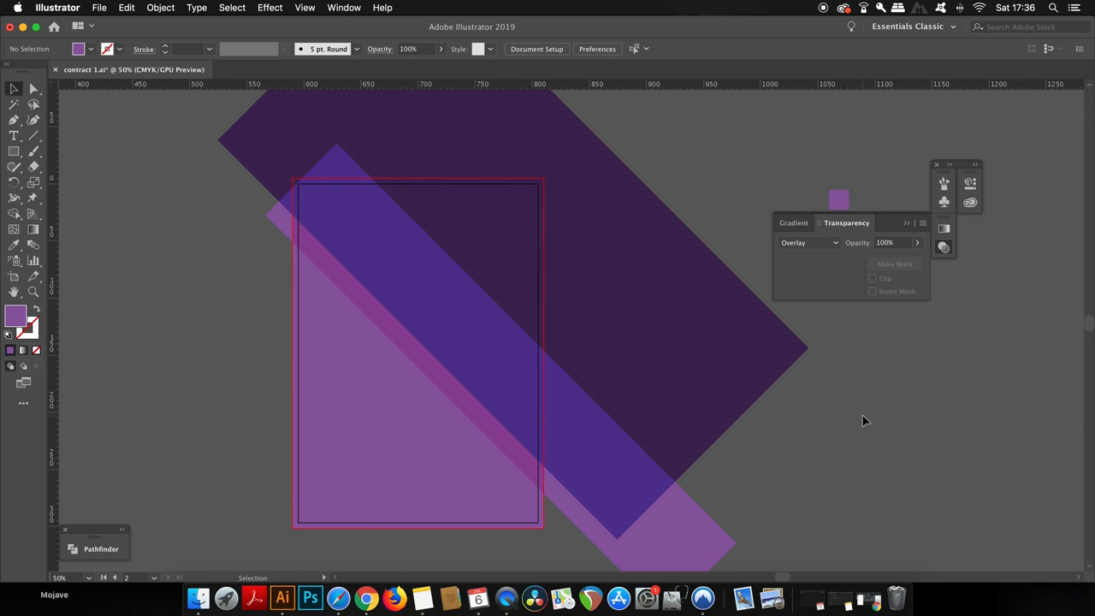
pyautogui.moveTo(869, 478)
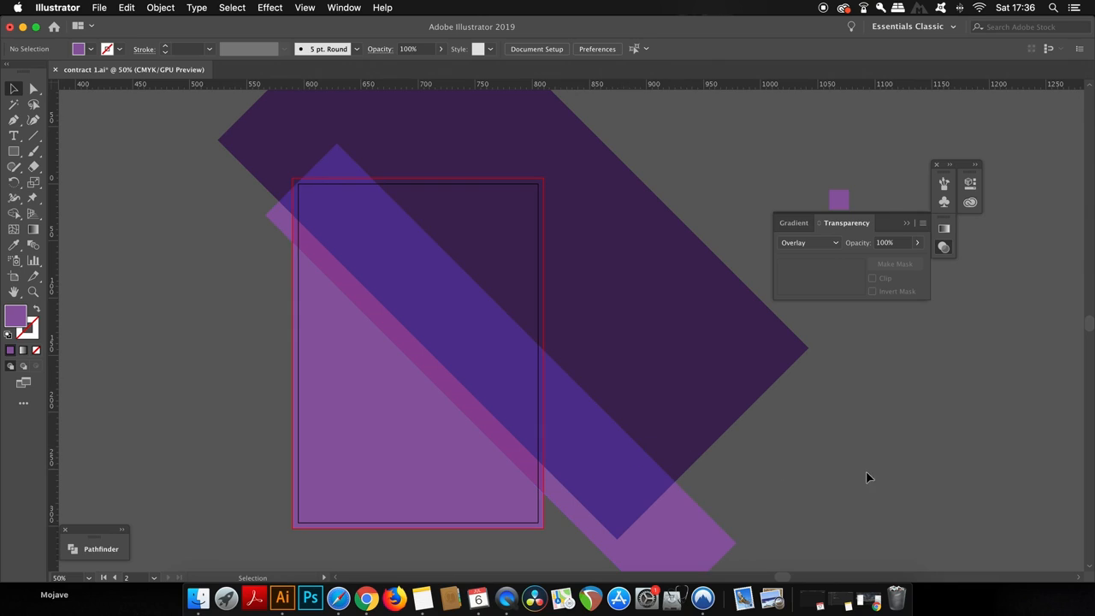
pyautogui.moveTo(443, 235)
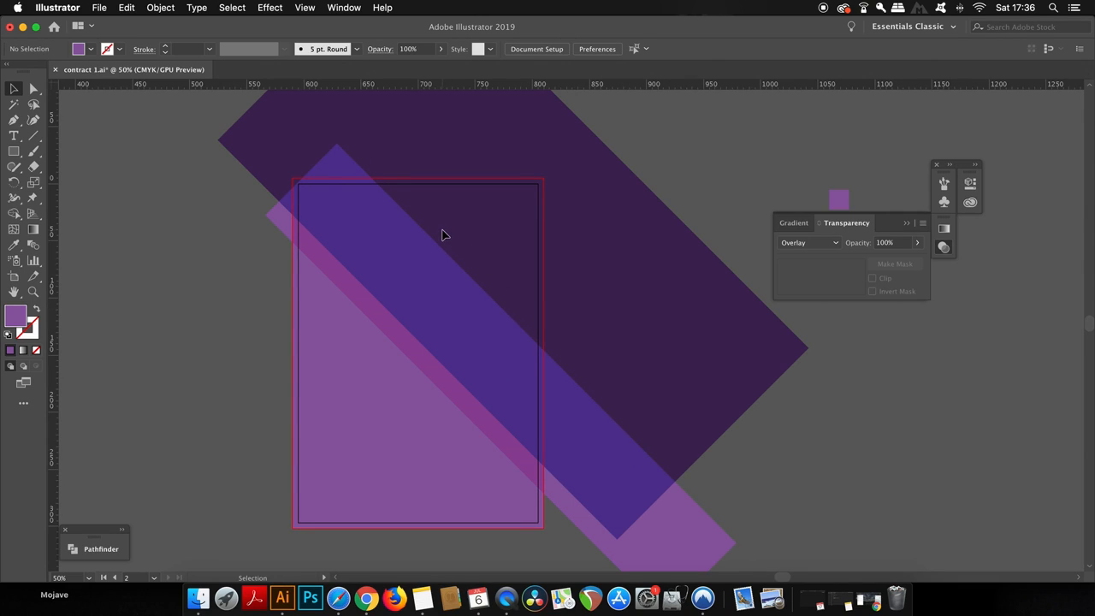
pyautogui.moveTo(860, 460)
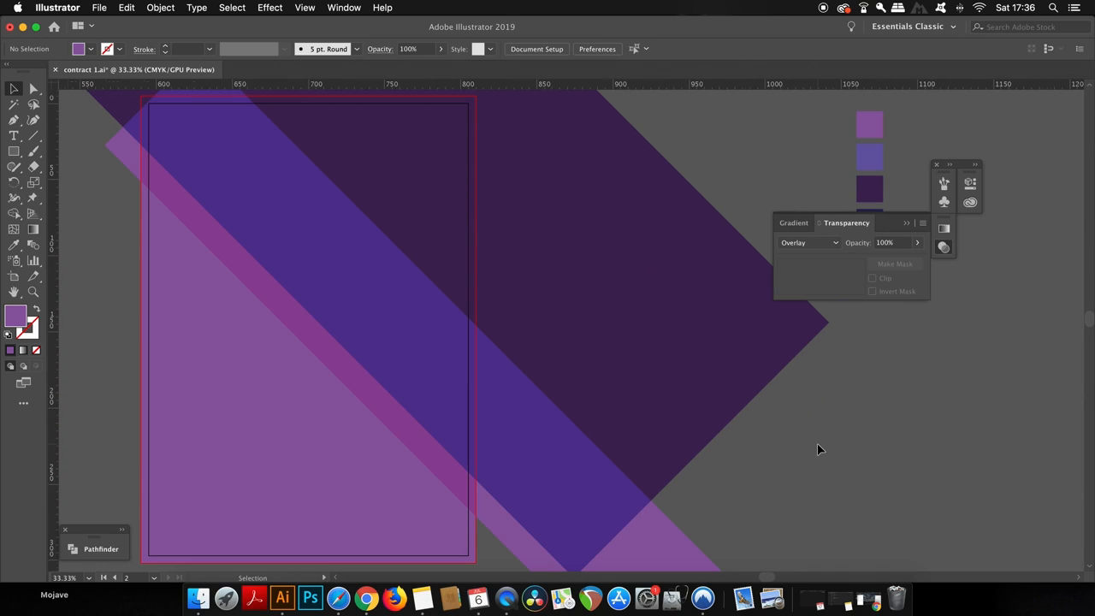
pyautogui.click(809, 243)
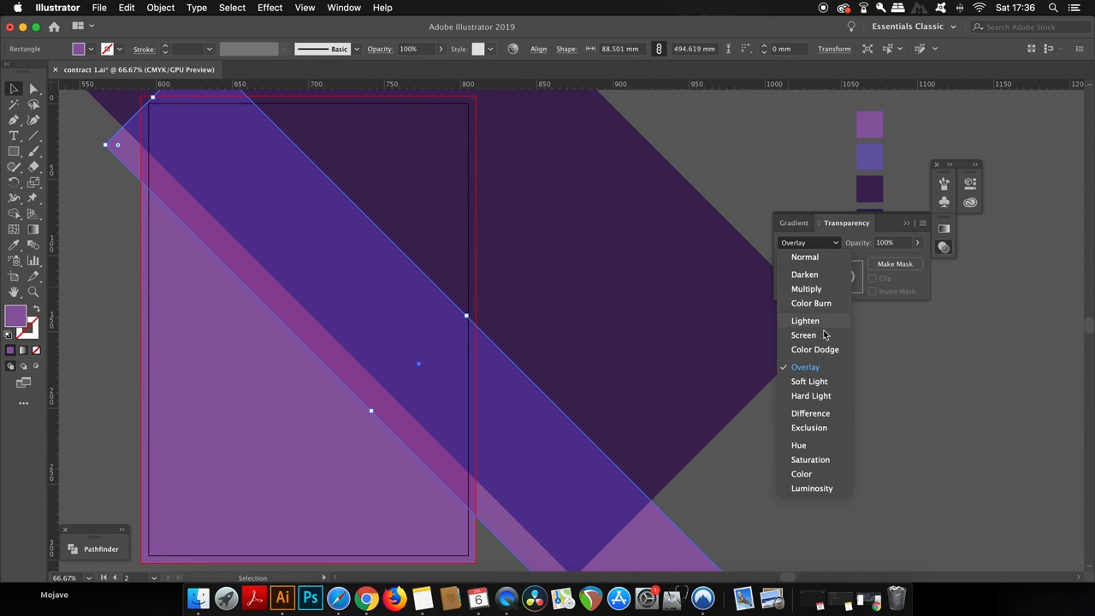
pyautogui.click(803, 335)
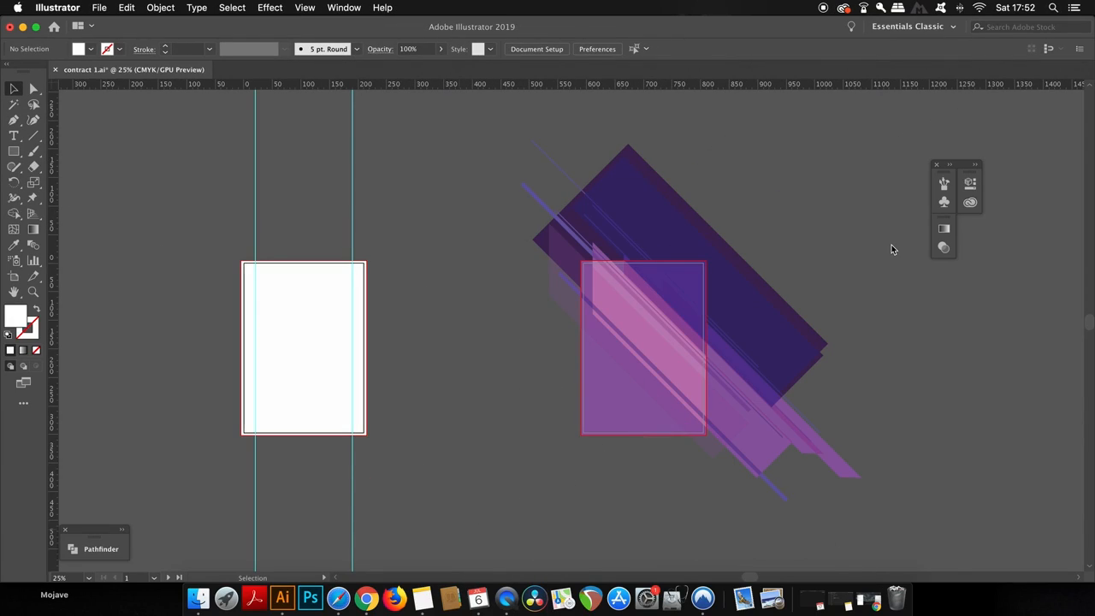
pyautogui.moveTo(462, 150)
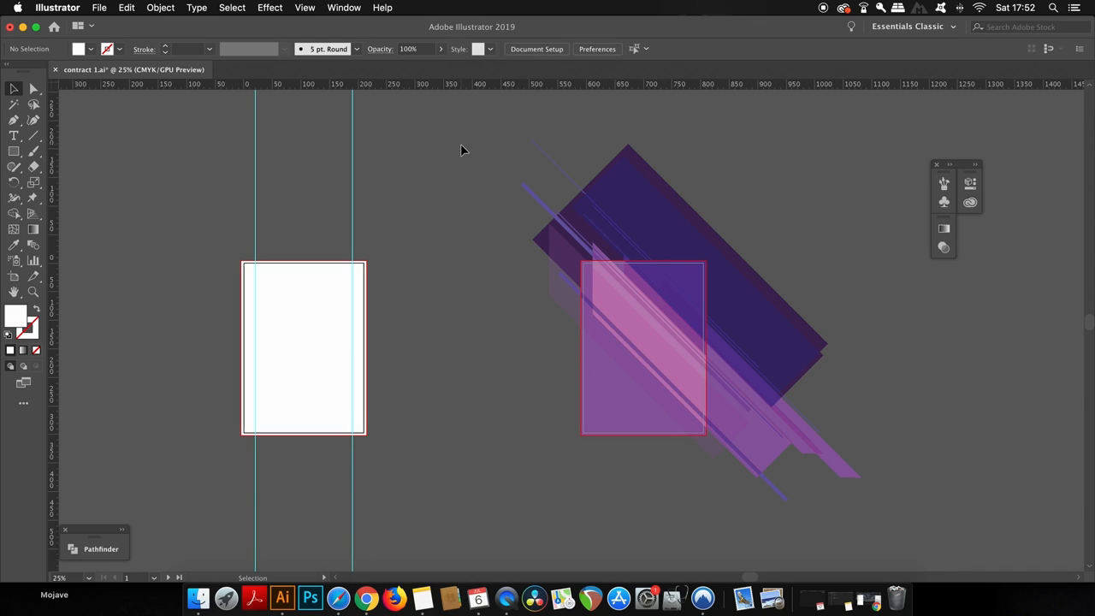
# Duplicate the stripe group from the back page onto page one
pyautogui.click(727, 403)
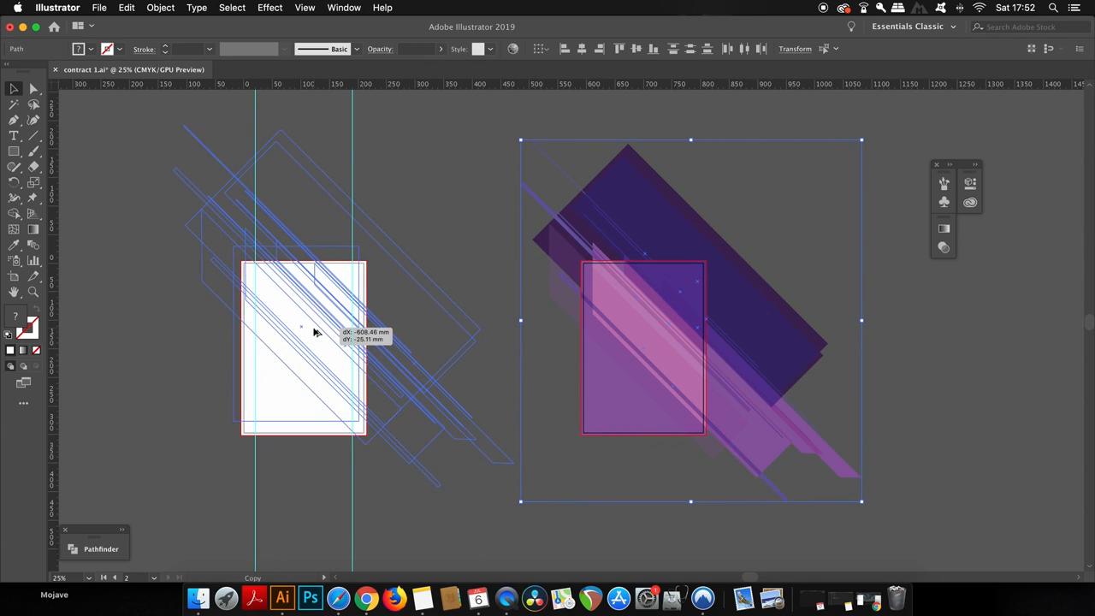
pyautogui.moveTo(315, 332); pyautogui.dragTo(323, 332)
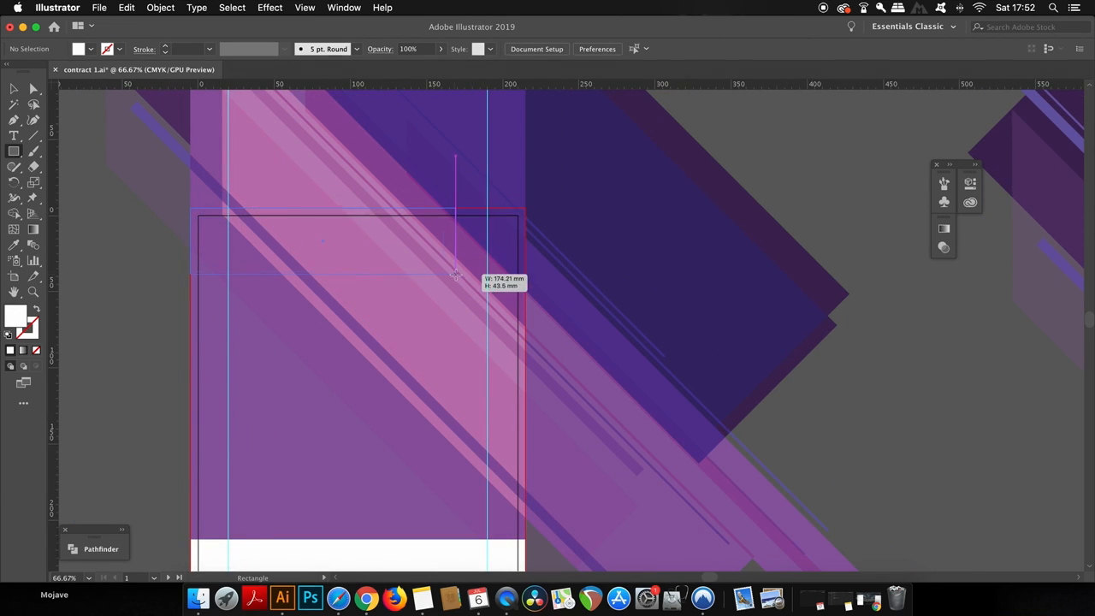
# Draw a full-width header rectangle on page one and clip the stripes to it
pyautogui.moveTo(456, 274); pyautogui.dragTo(525, 333)
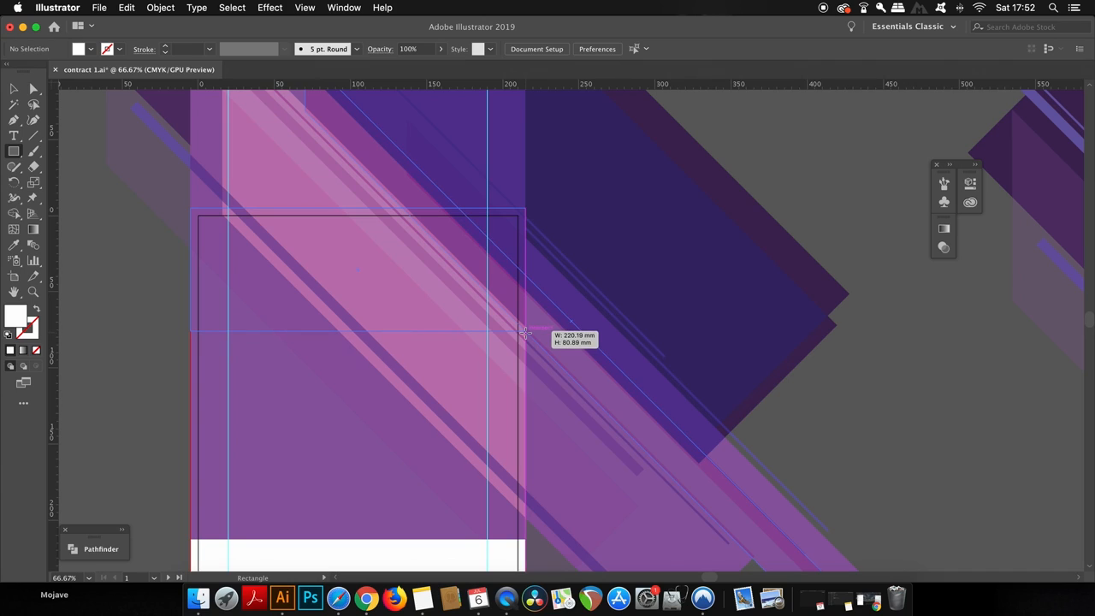
pyautogui.moveTo(526, 333); pyautogui.dragTo(526, 327)
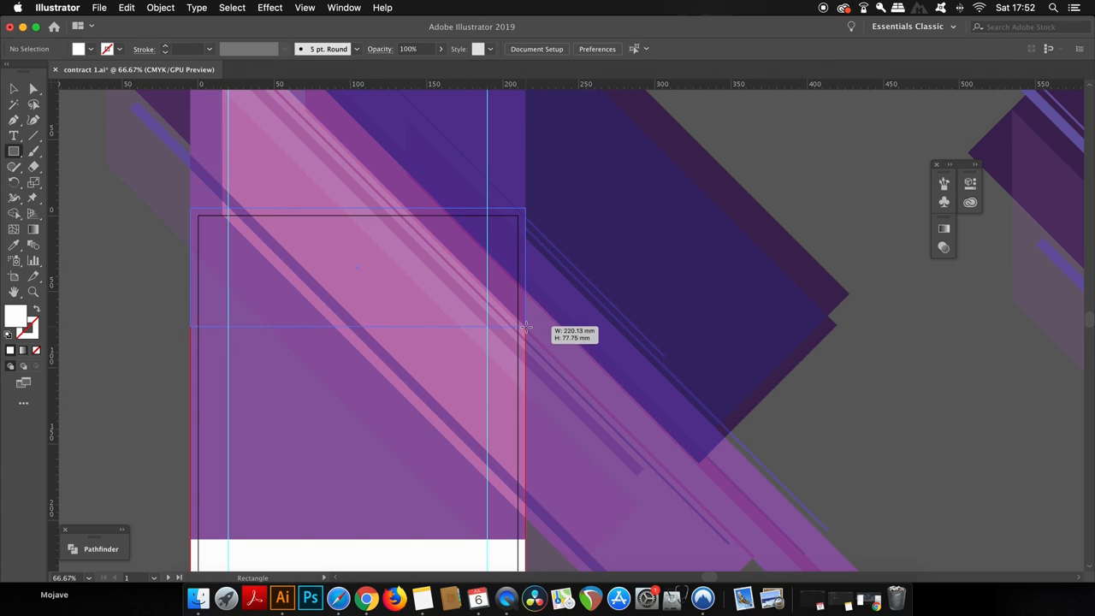
pyautogui.moveTo(191, 209); pyautogui.dragTo(525, 323)
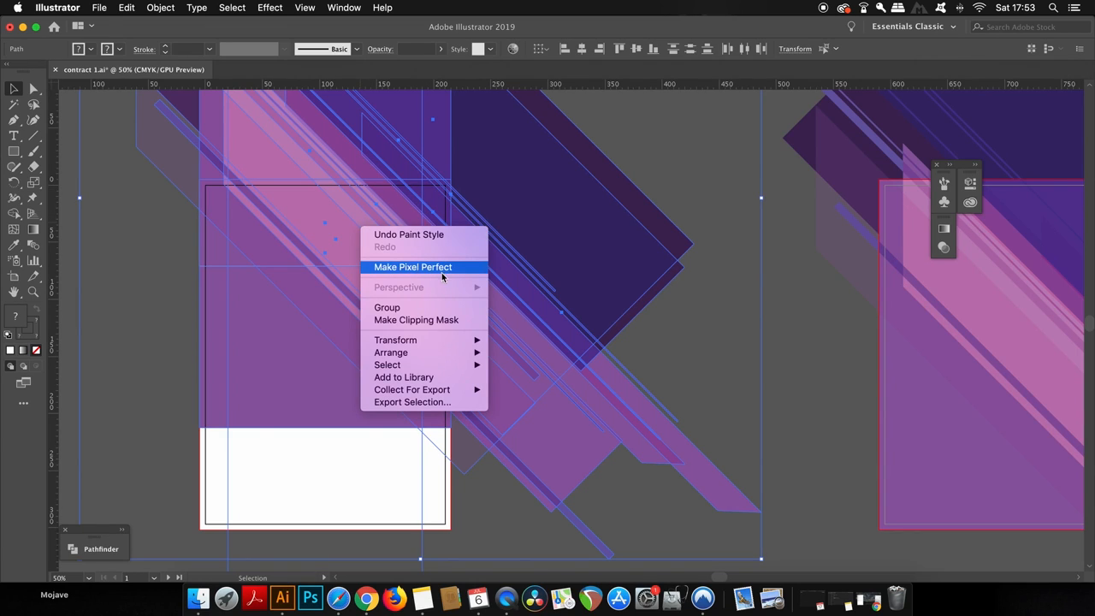
pyautogui.moveTo(417, 319)
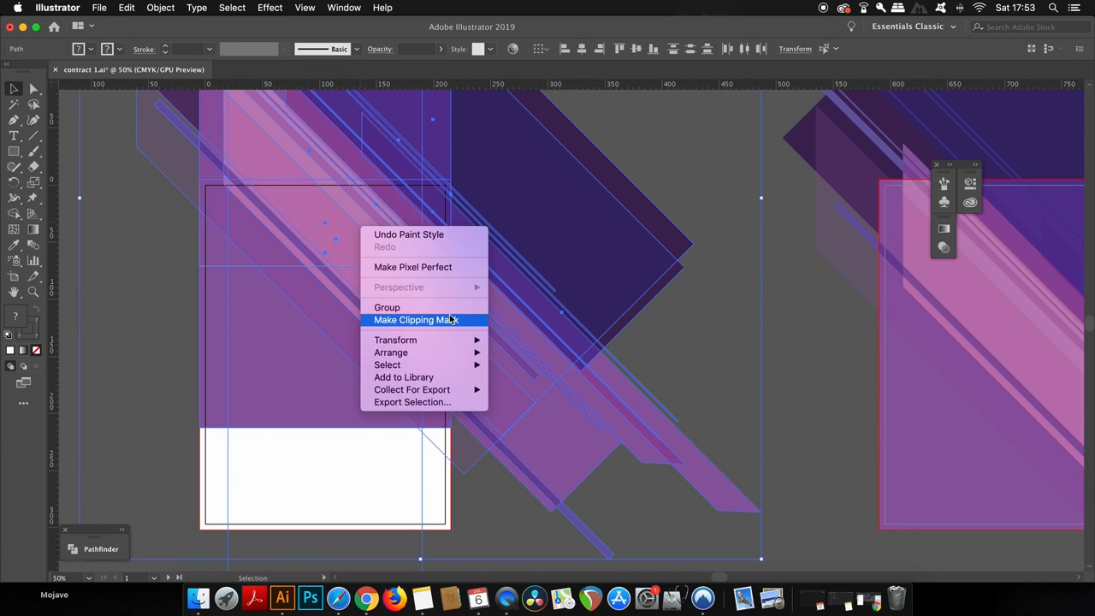
pyautogui.click(417, 319)
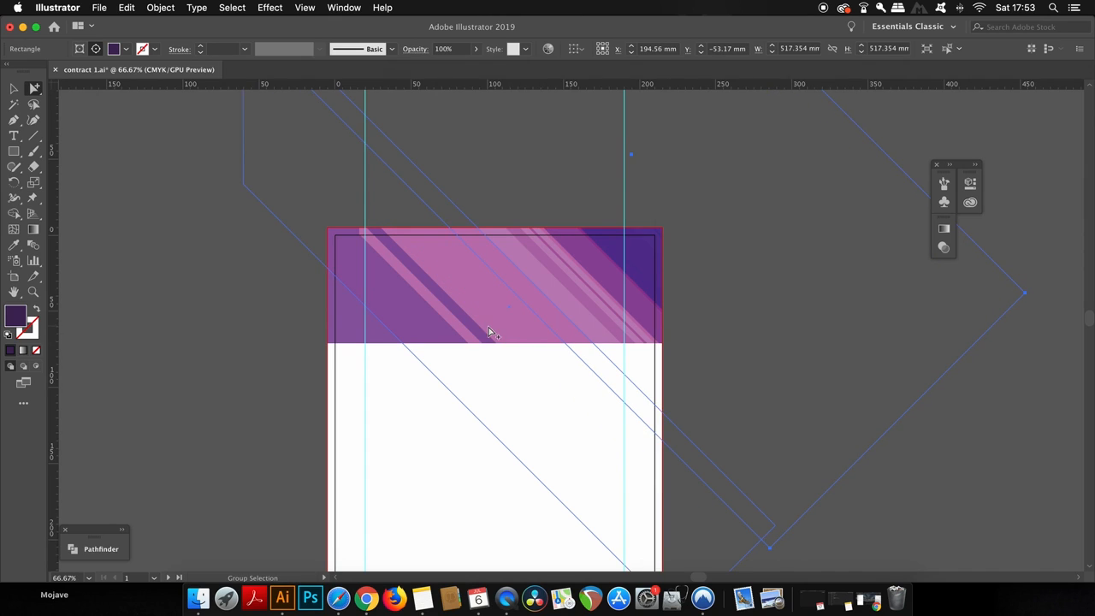
# Reposition stripes inside the header, then clip the stripes to the back page
pyautogui.moveTo(492, 332); pyautogui.dragTo(516, 308)
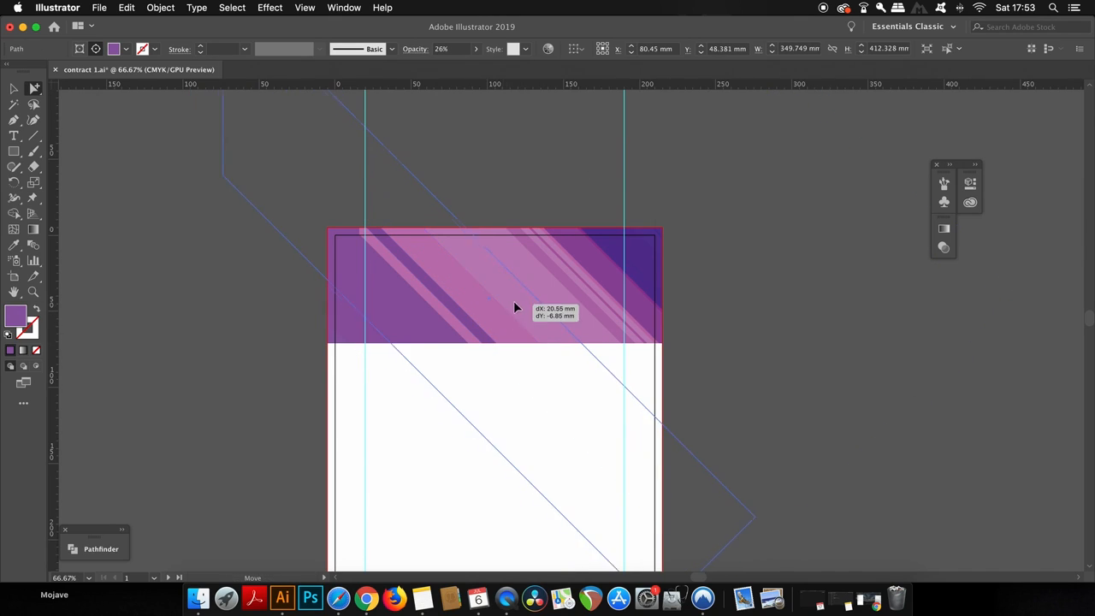
pyautogui.moveTo(514, 308); pyautogui.dragTo(586, 321)
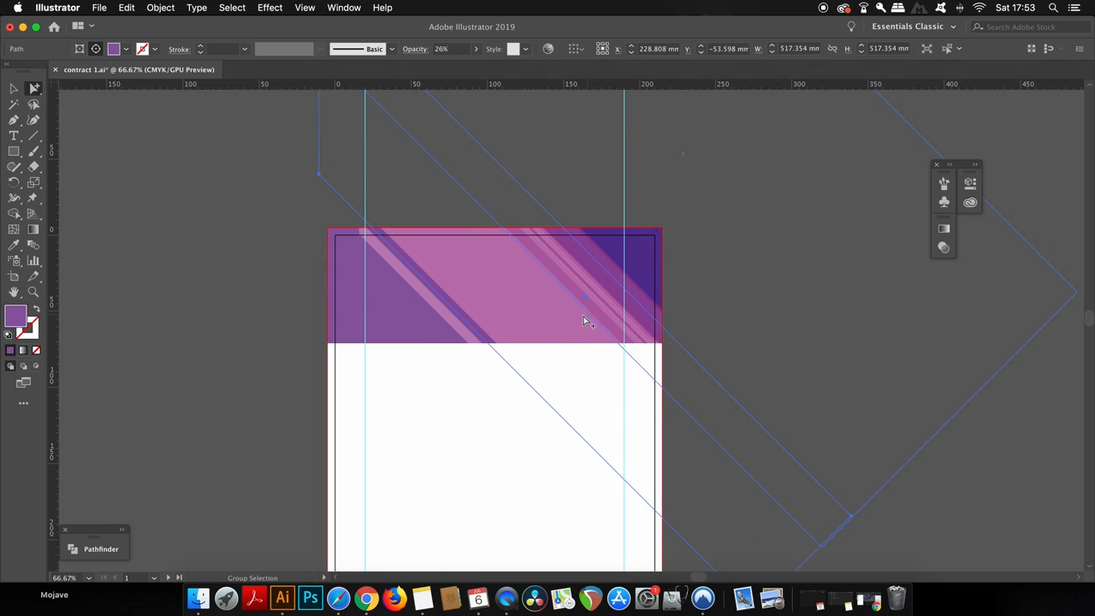
pyautogui.click(805, 351)
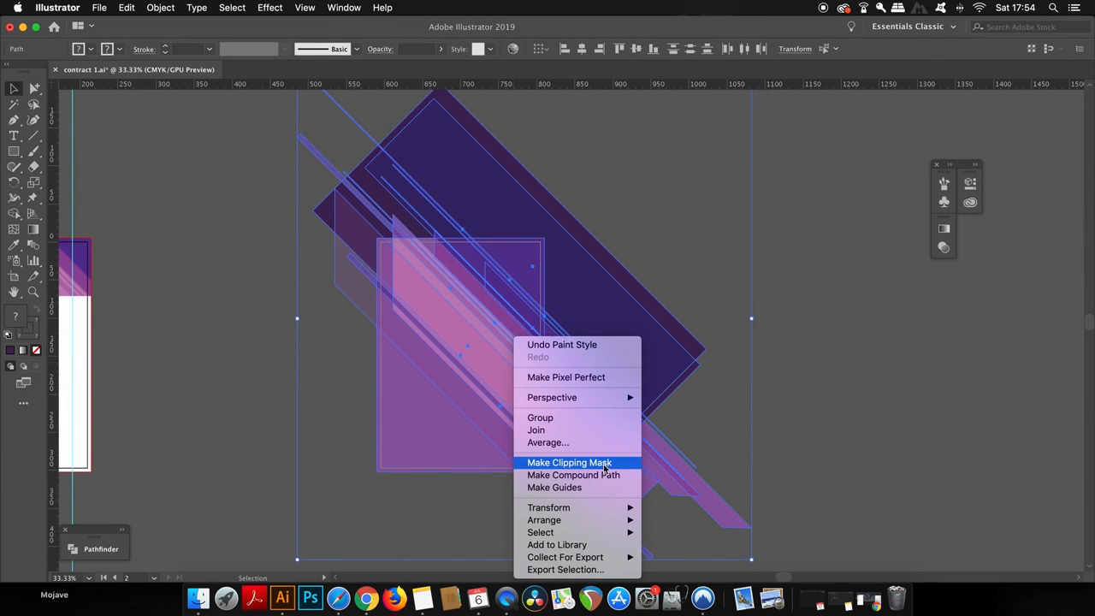
pyautogui.click(569, 462)
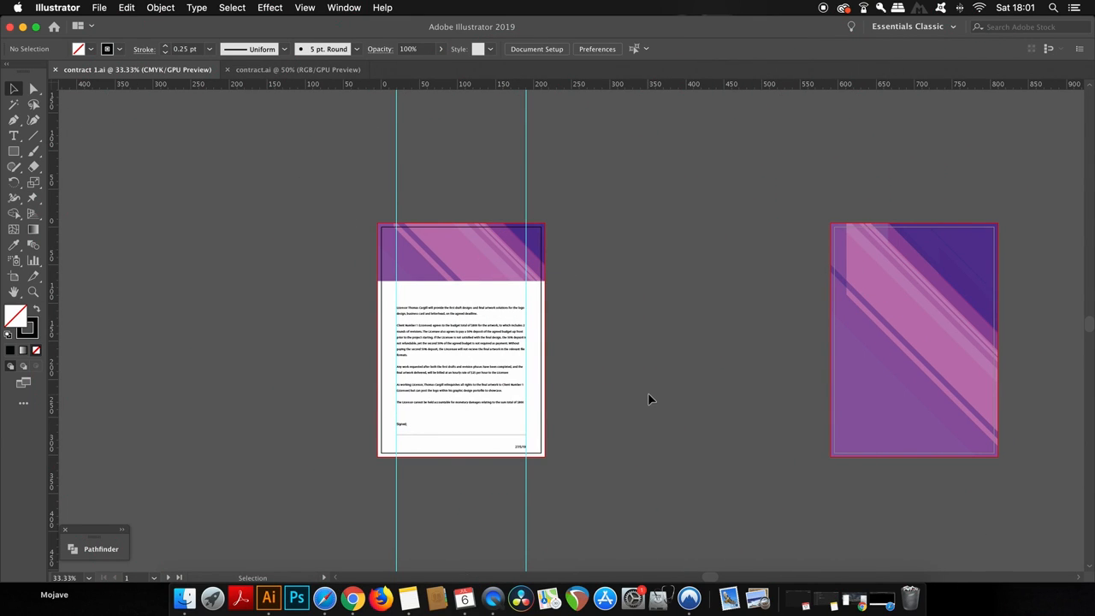
pyautogui.moveTo(516, 368)
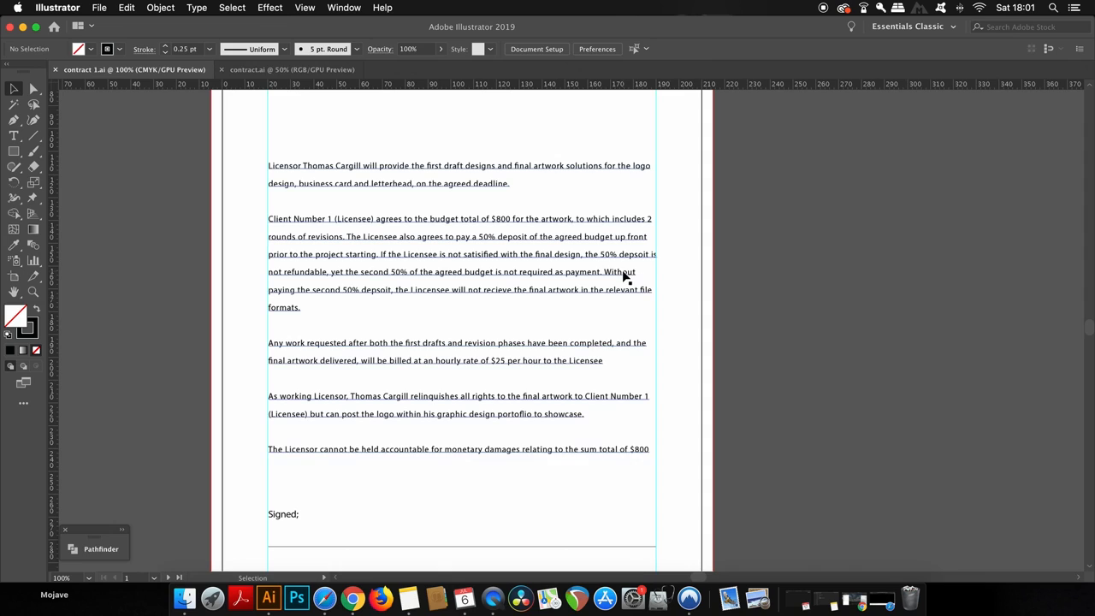
# Widen the clause text frame to the right margin guide and open paragraph alignment
pyautogui.doubleClick(459, 236)
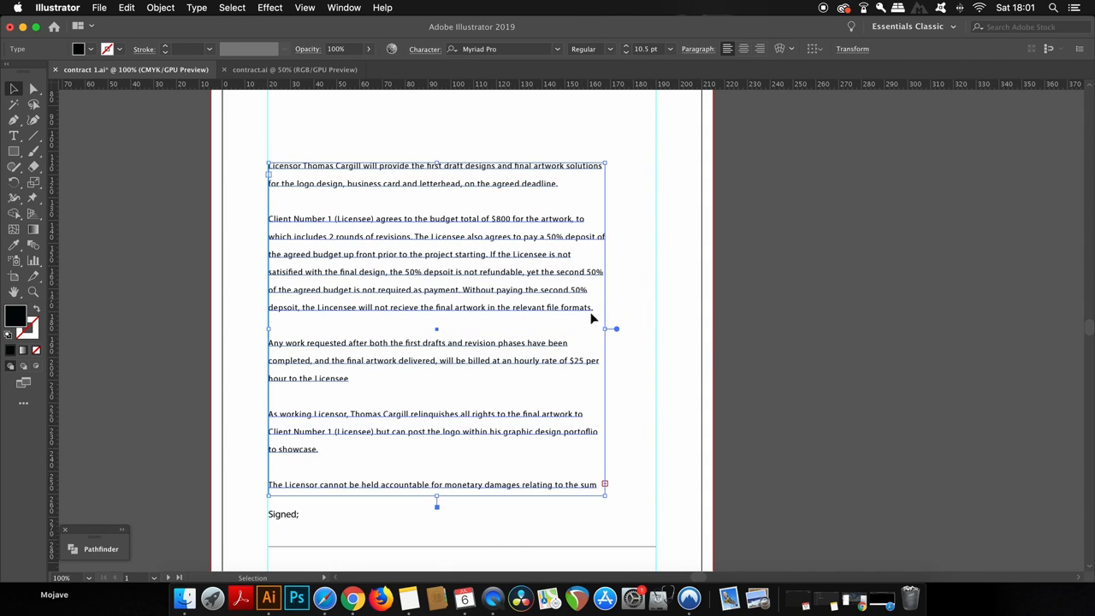
pyautogui.moveTo(607, 329); pyautogui.dragTo(655, 330)
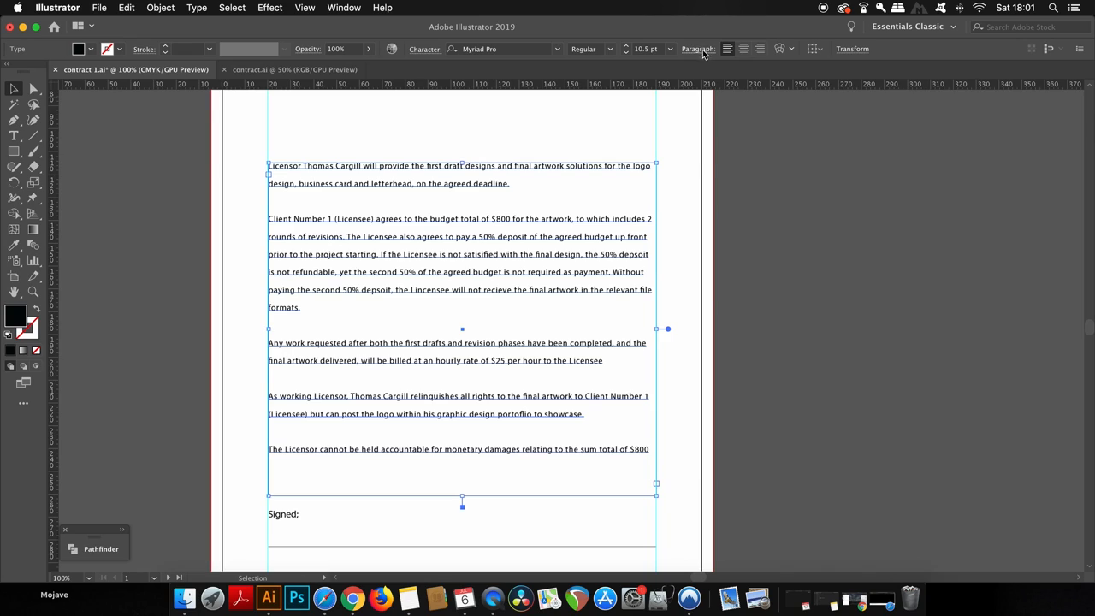
pyautogui.click(637, 71)
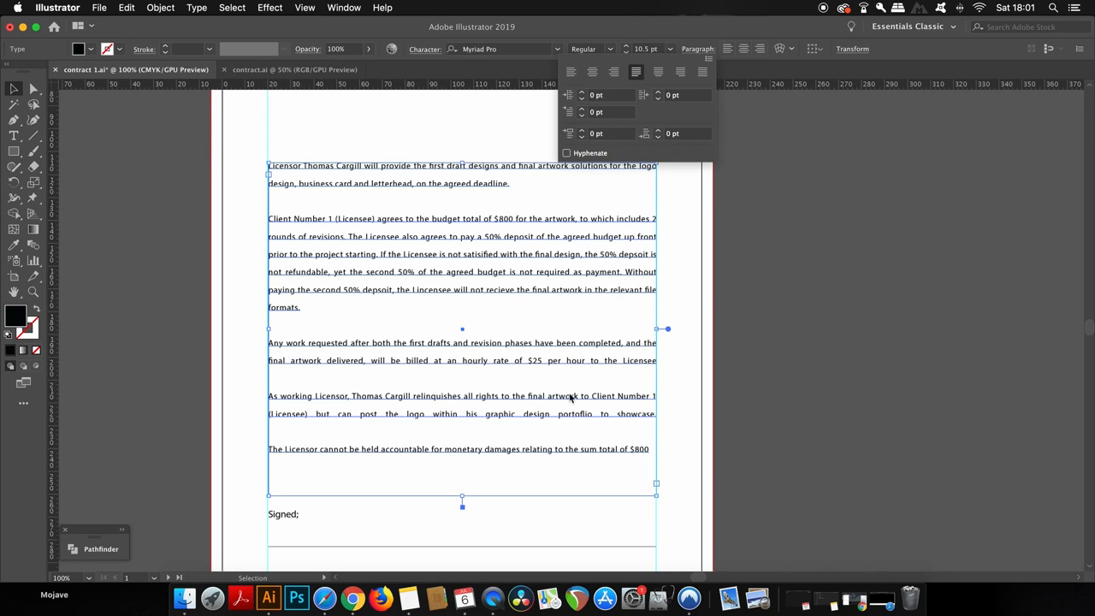
pyautogui.moveTo(430, 397)
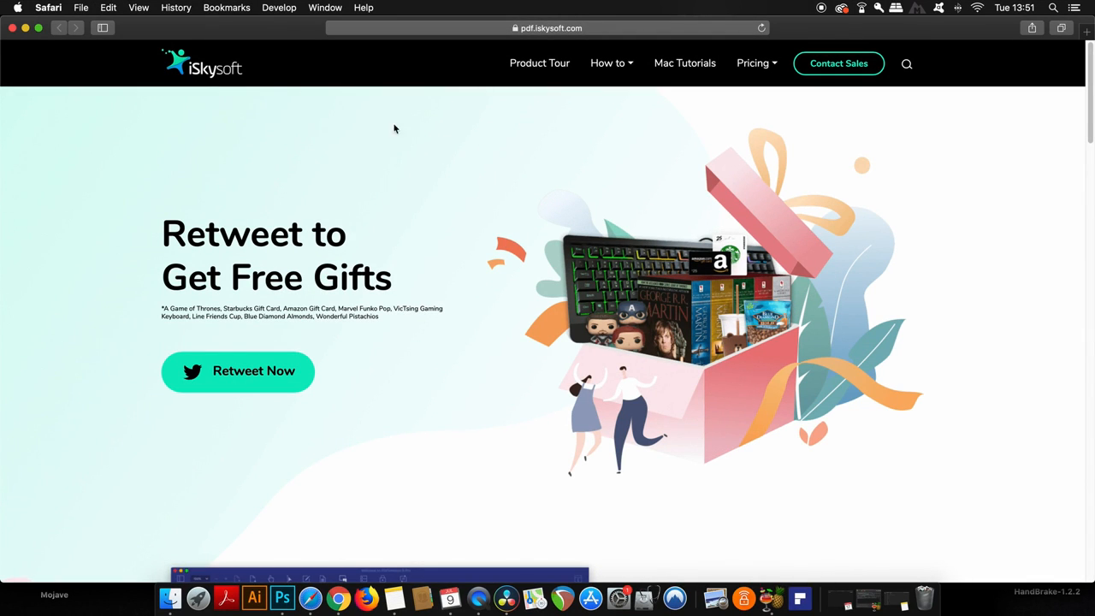
pyautogui.moveTo(315, 199)
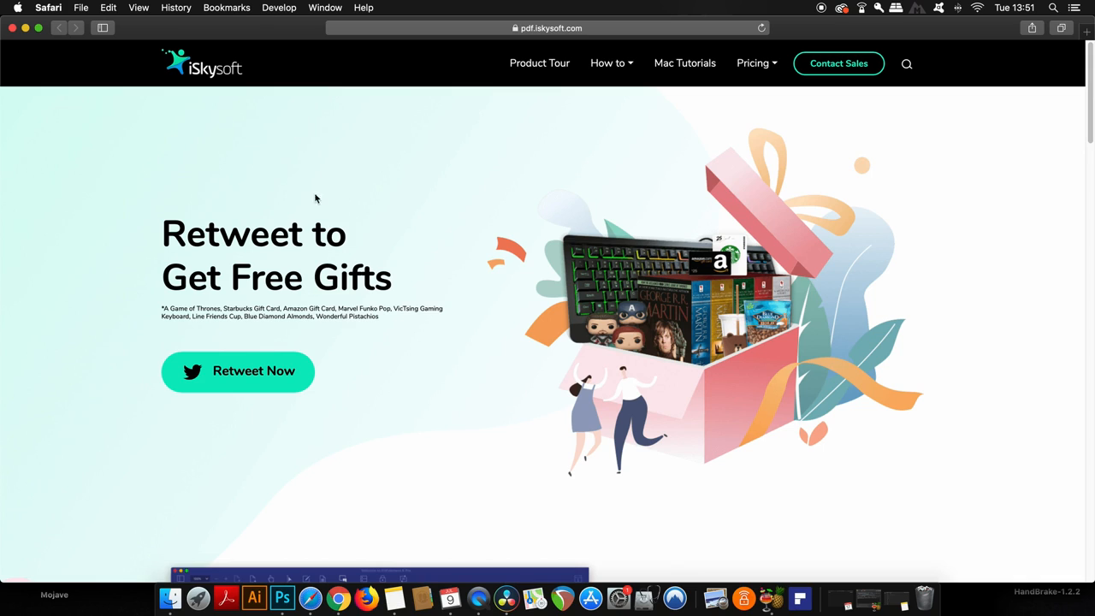
pyautogui.moveTo(284, 361)
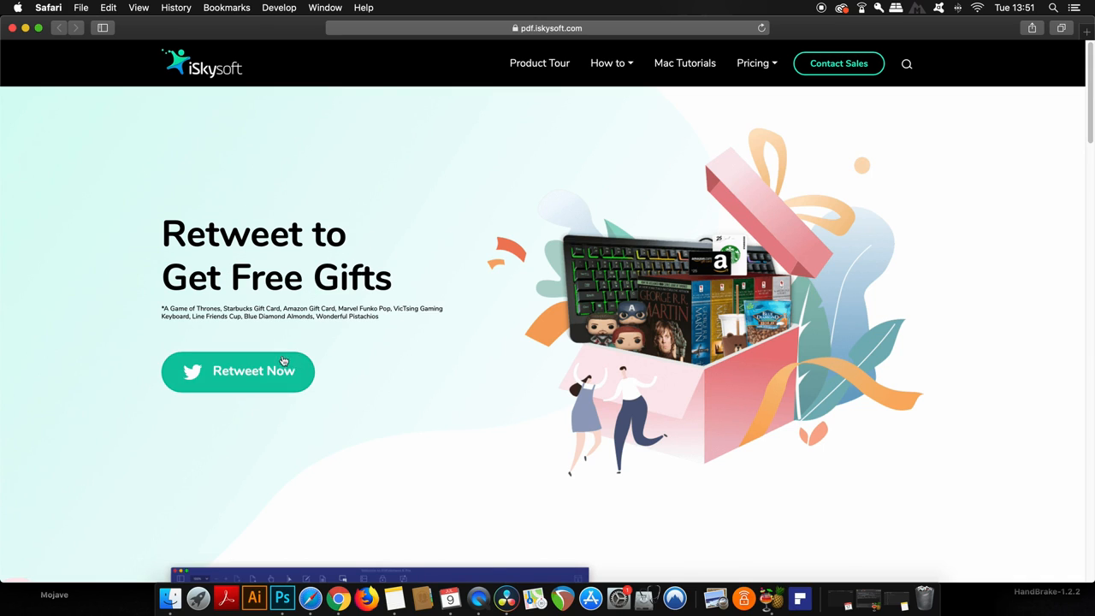
pyautogui.moveTo(369, 383)
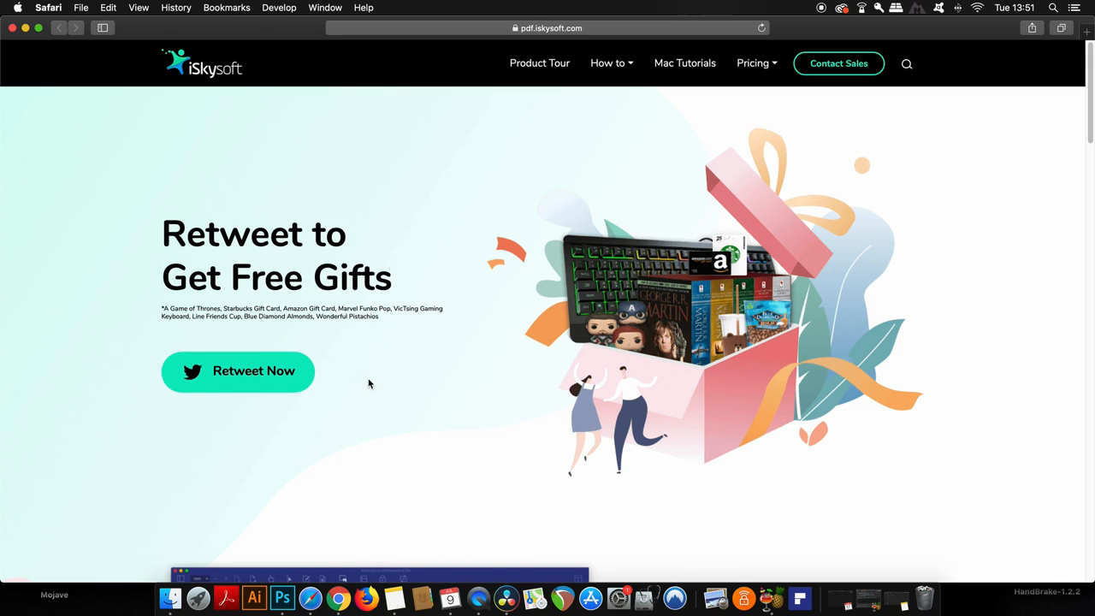
# Scroll the iSkysoft page down to PDFelement Pro's free trial and buy options
pyautogui.scroll(-3)
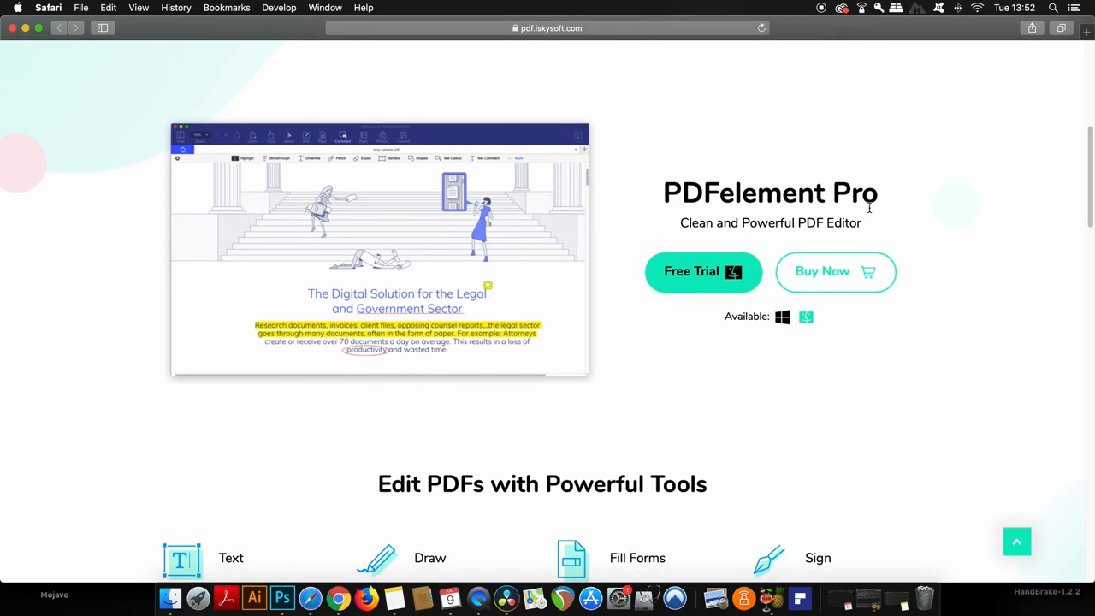